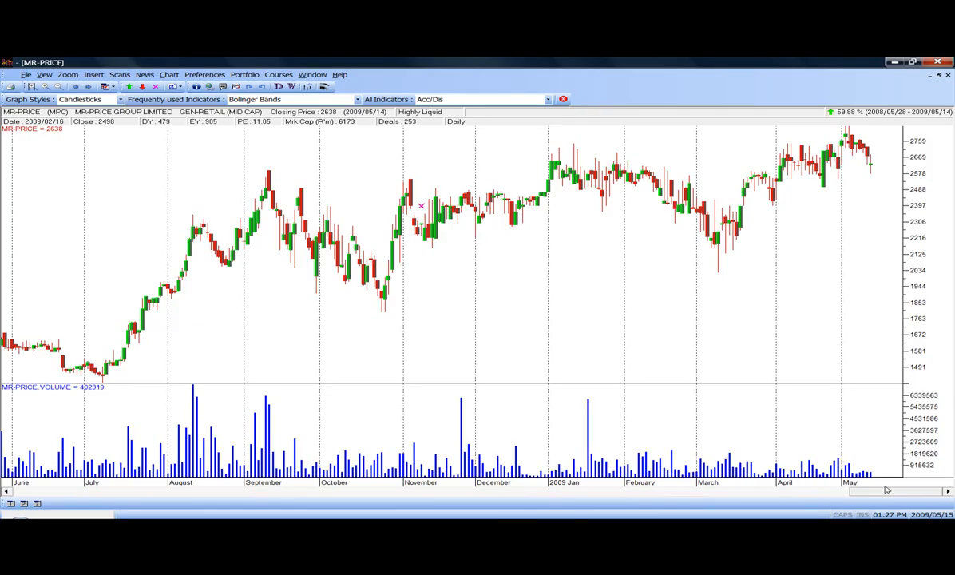
pyautogui.moveTo(505, 299)
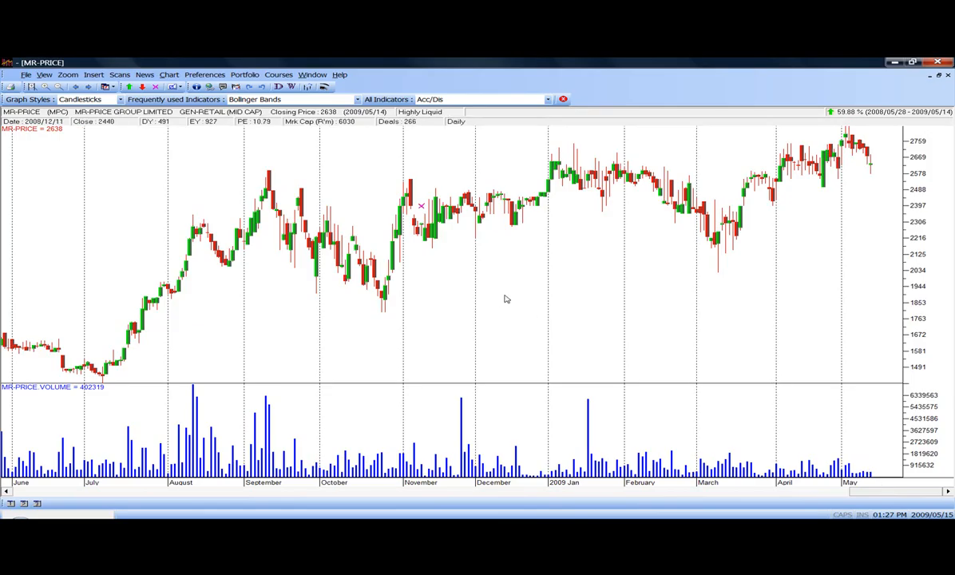
pyautogui.moveTo(290, 166)
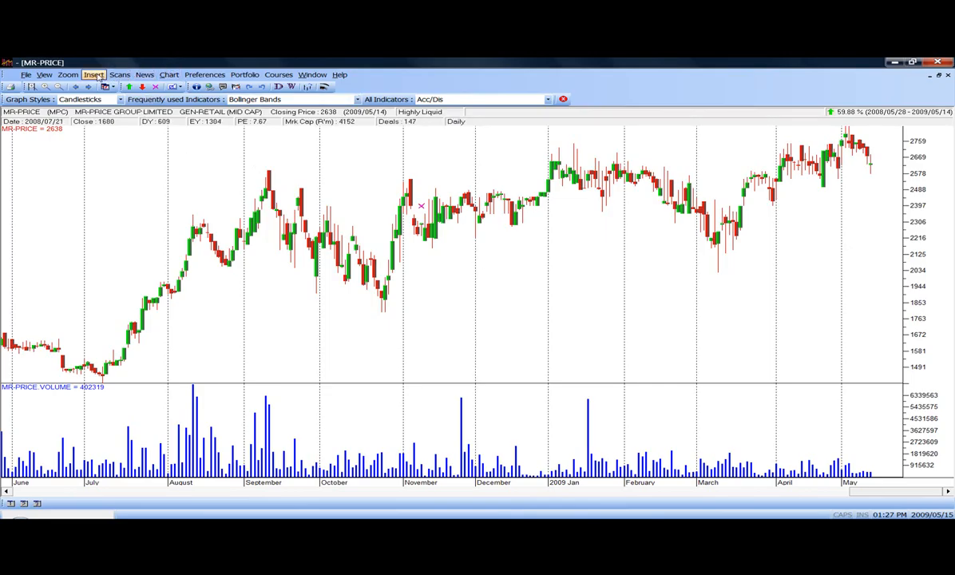
# - Open the Moving Averages settings showing simple 21-, 65- and 200-period averages from the chart menu
pyautogui.click(93, 74)
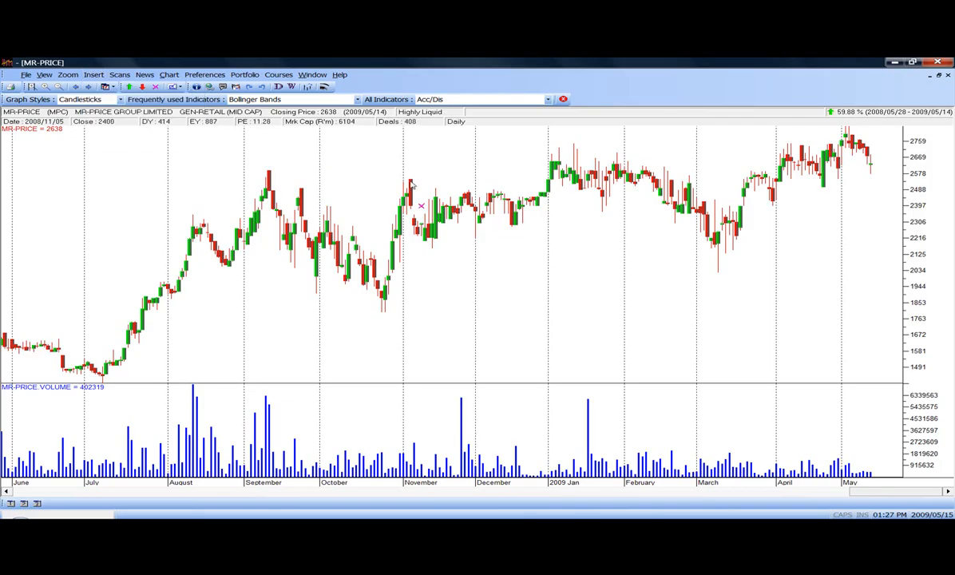
pyautogui.moveTo(554, 267)
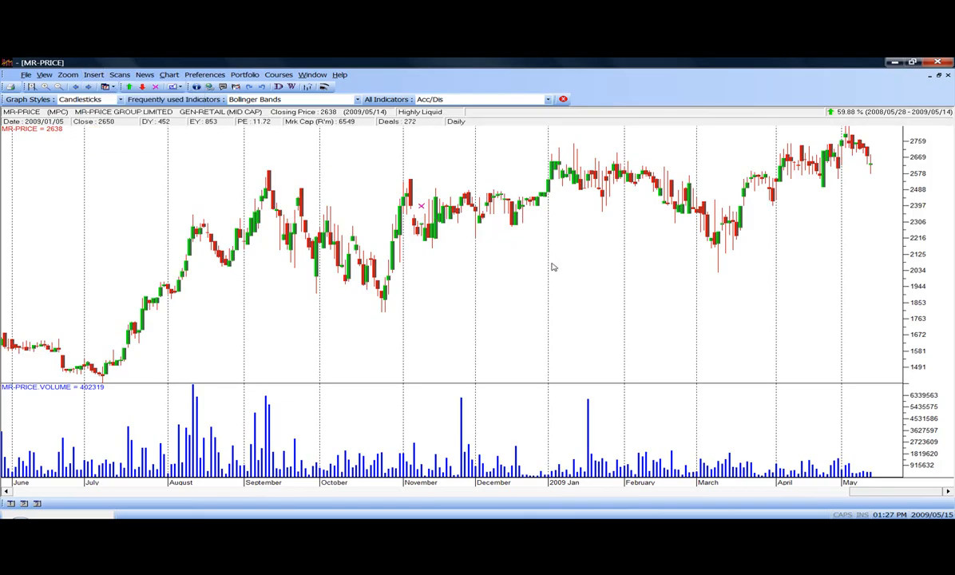
pyautogui.rightClick(553, 268)
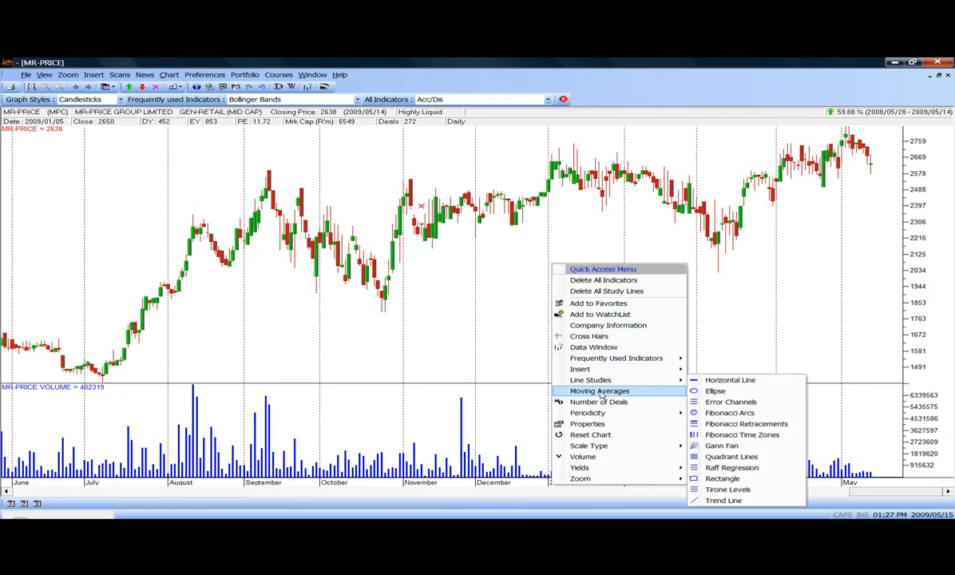
pyautogui.click(599, 391)
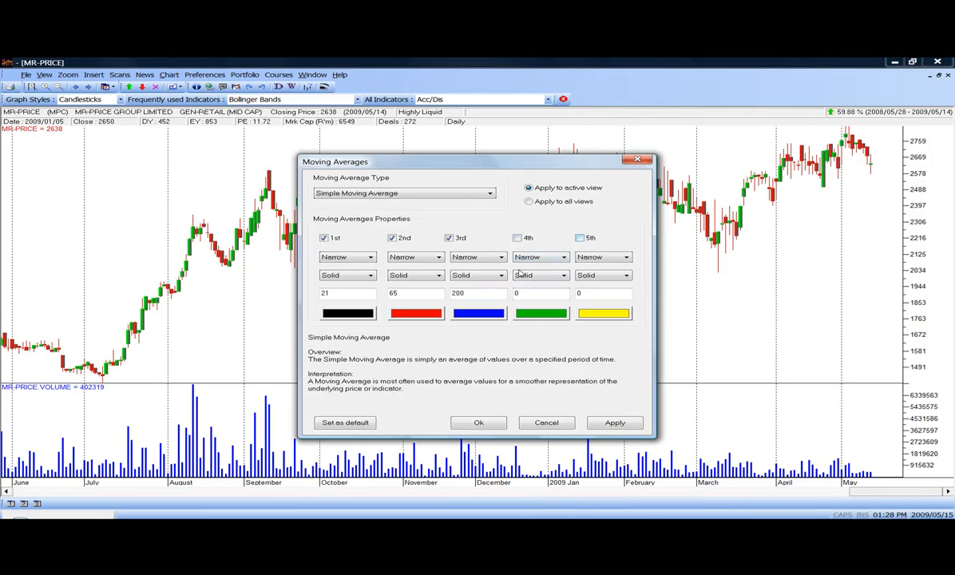
pyautogui.moveTo(434, 351)
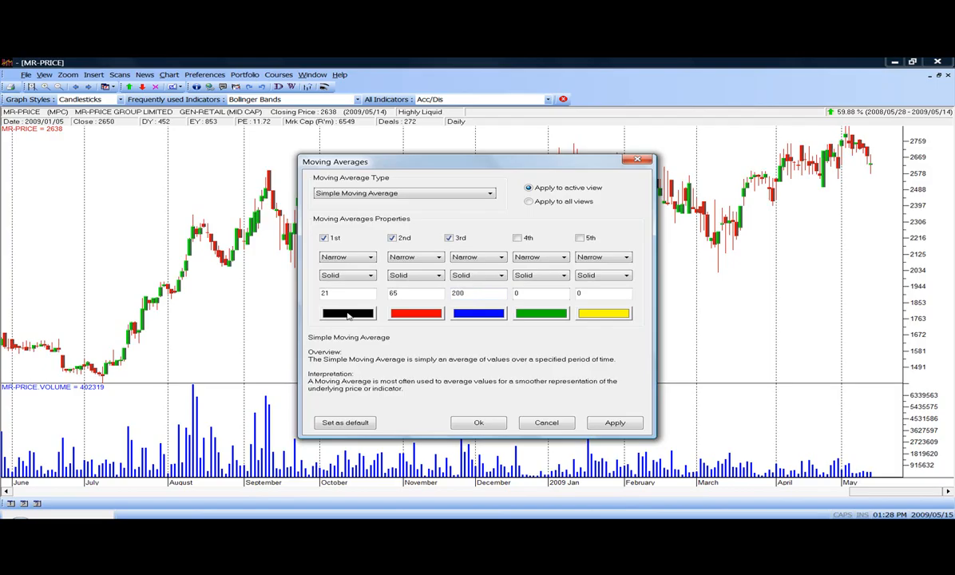
# - Change the 21-period average's line colour from black to green
pyautogui.click(347, 313)
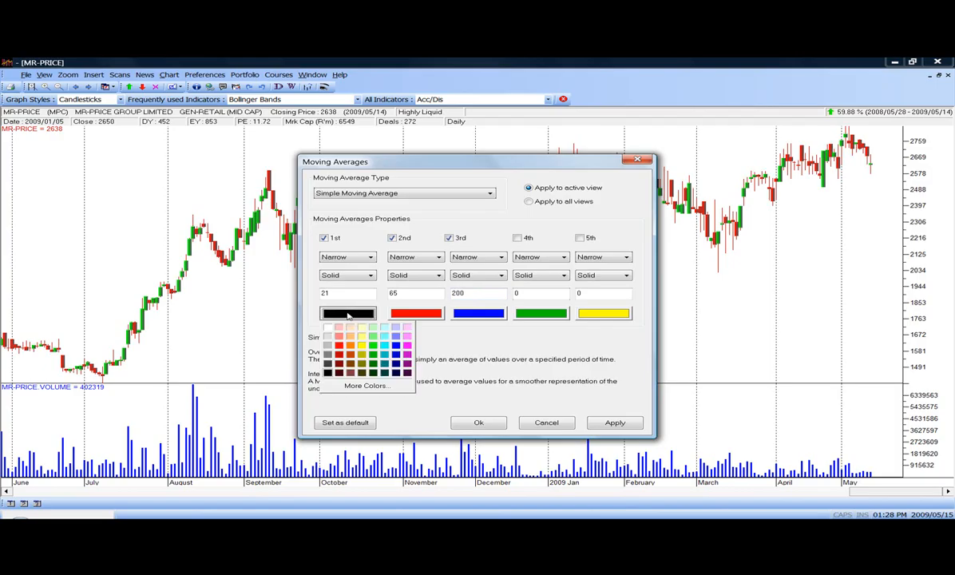
pyautogui.moveTo(451, 335)
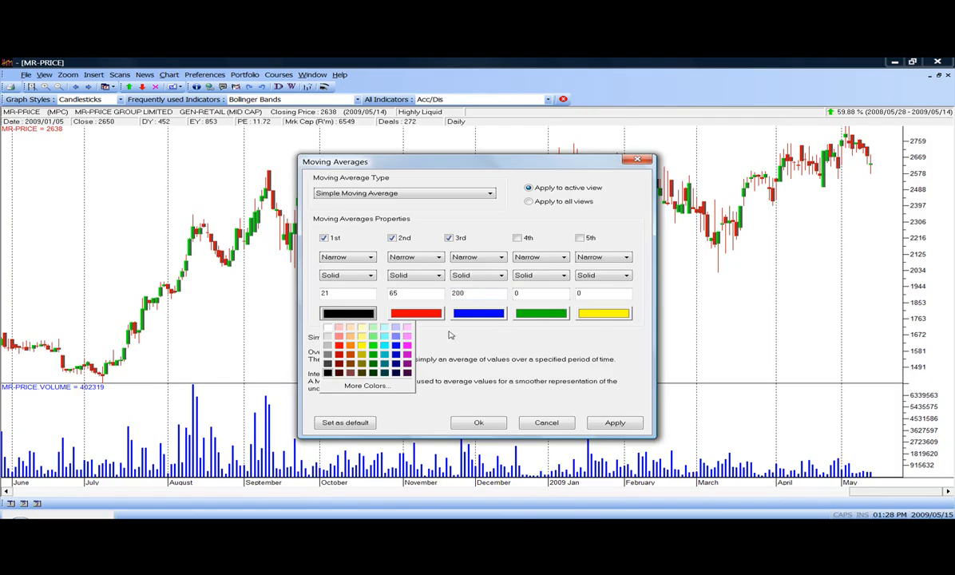
pyautogui.moveTo(536, 245)
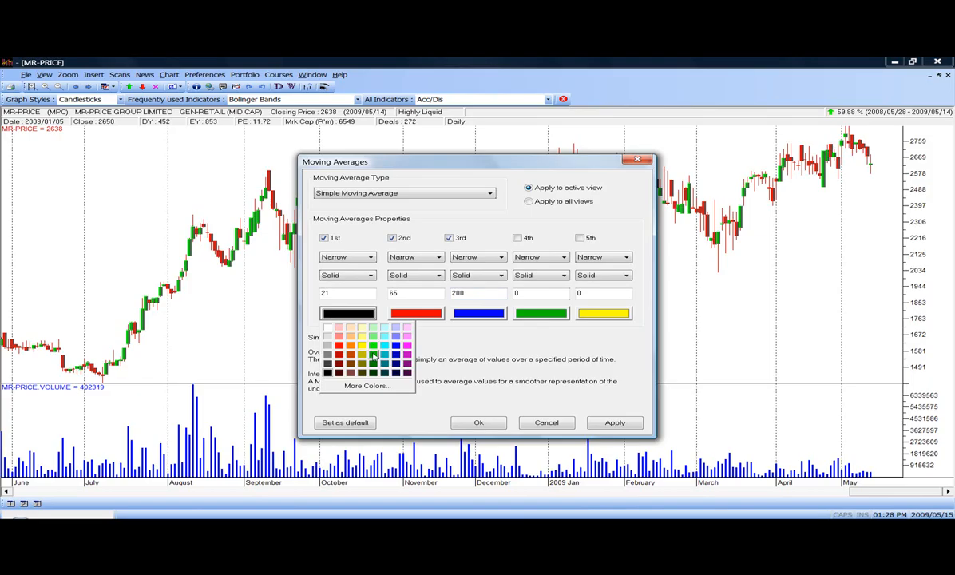
pyautogui.click(373, 354)
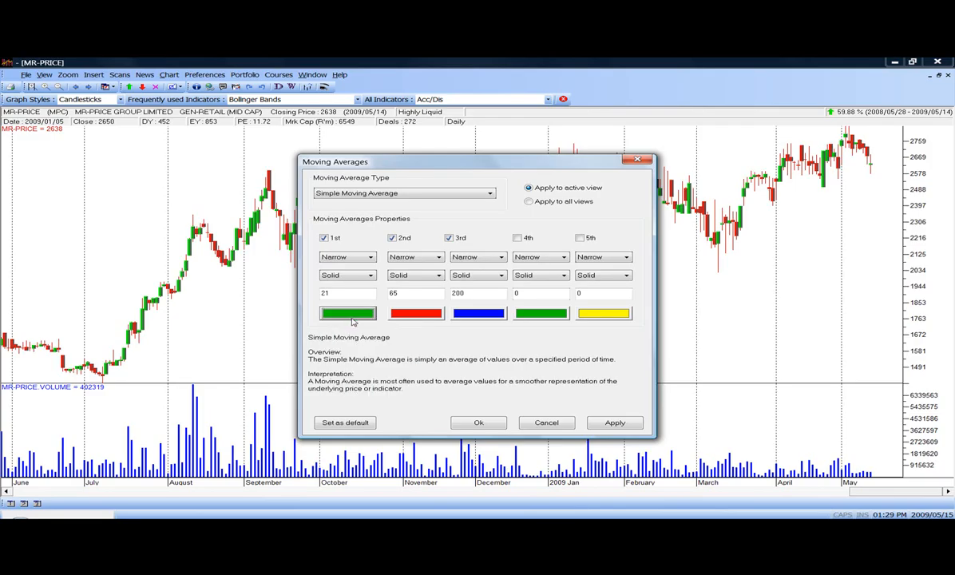
pyautogui.moveTo(478, 312)
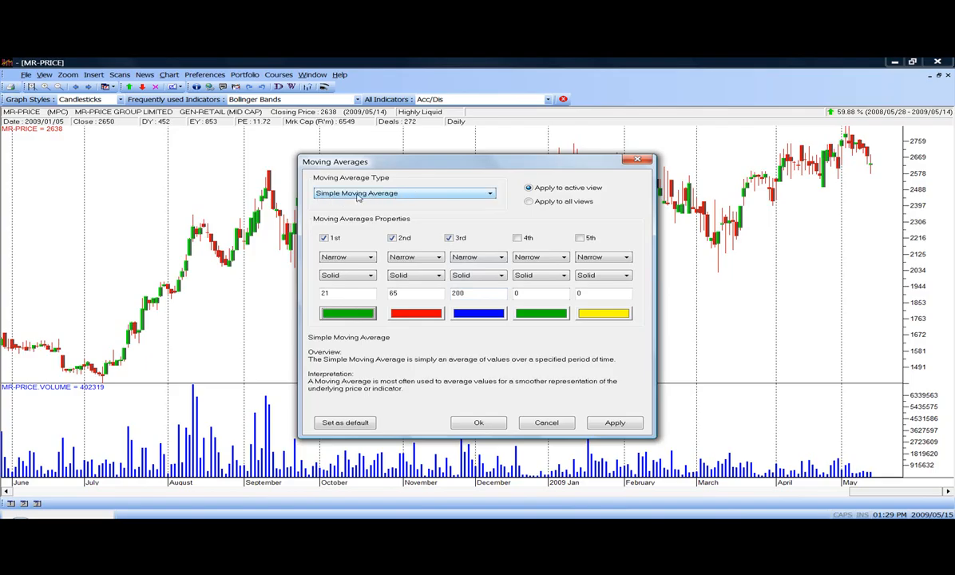
pyautogui.moveTo(486, 359)
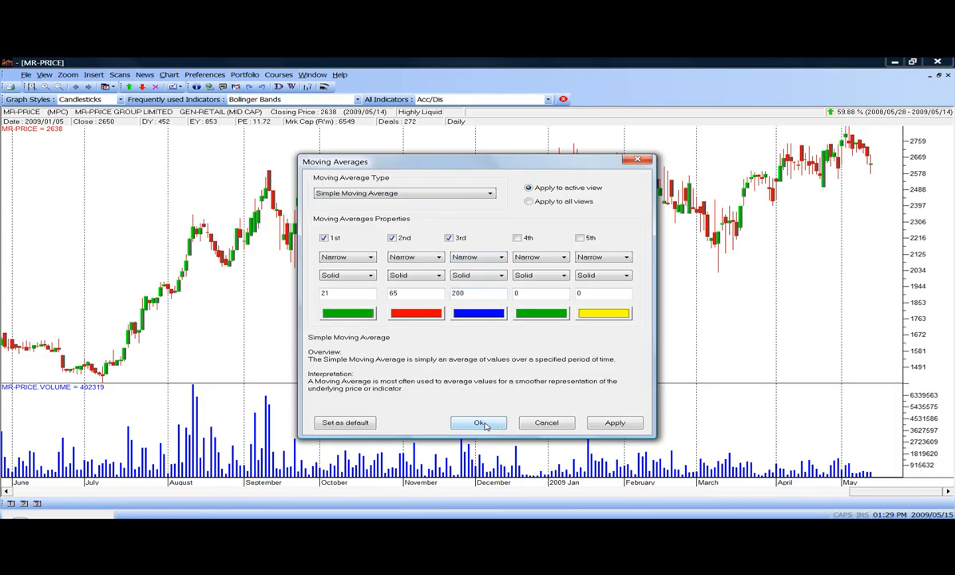
# - Apply the green 21-, red 65- and blue 200-period averages to the MR-PRICE chart
pyautogui.click(478, 423)
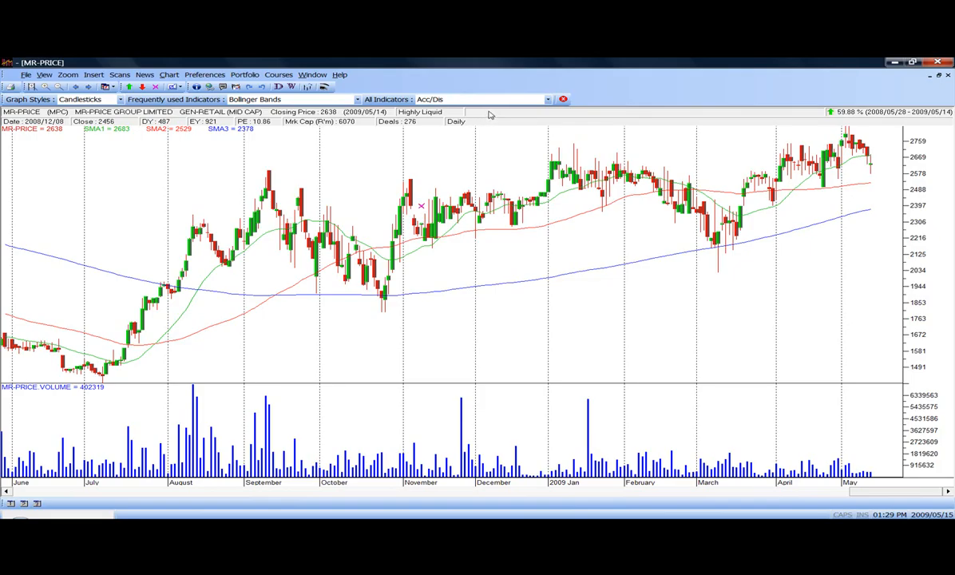
pyautogui.moveTo(515, 283)
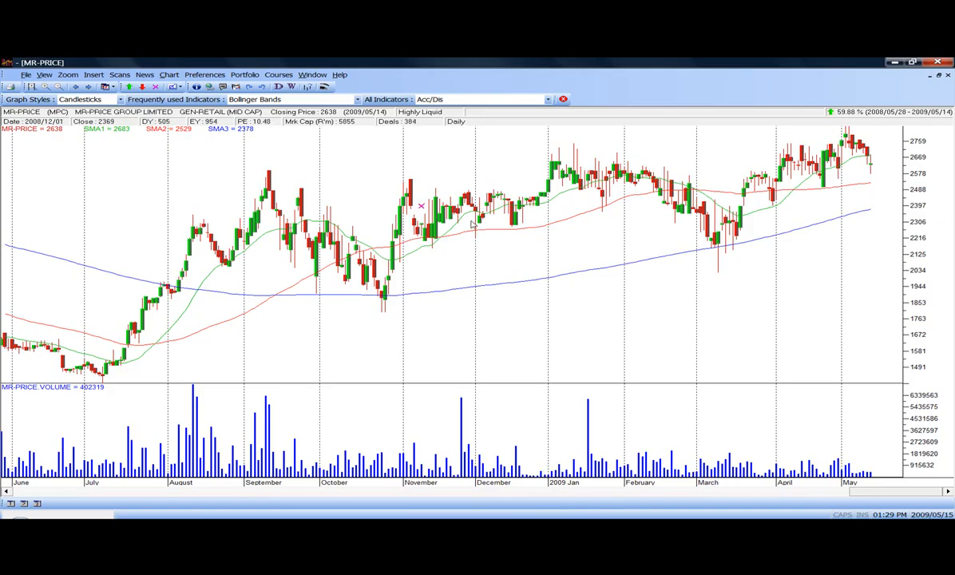
pyautogui.moveTo(459, 226)
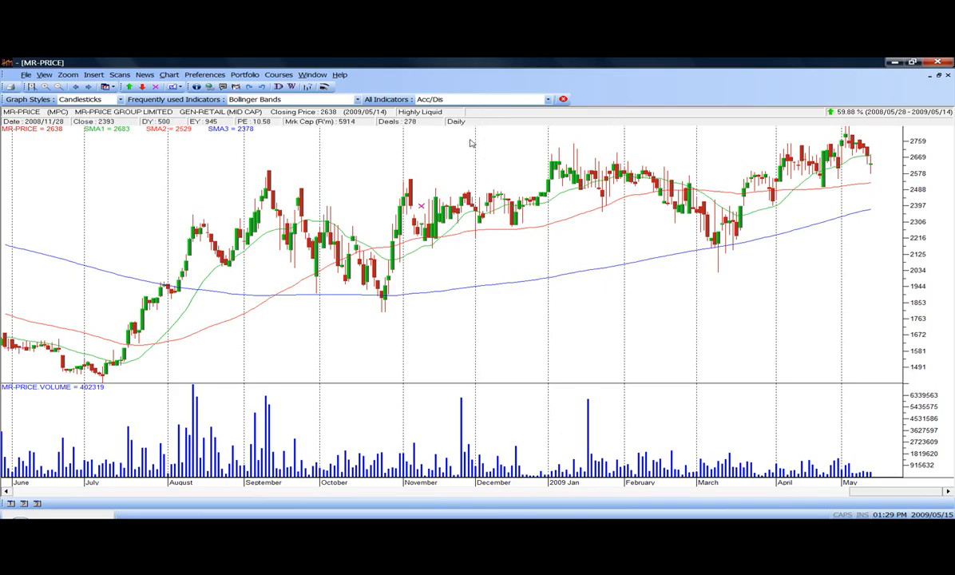
pyautogui.moveTo(448, 153)
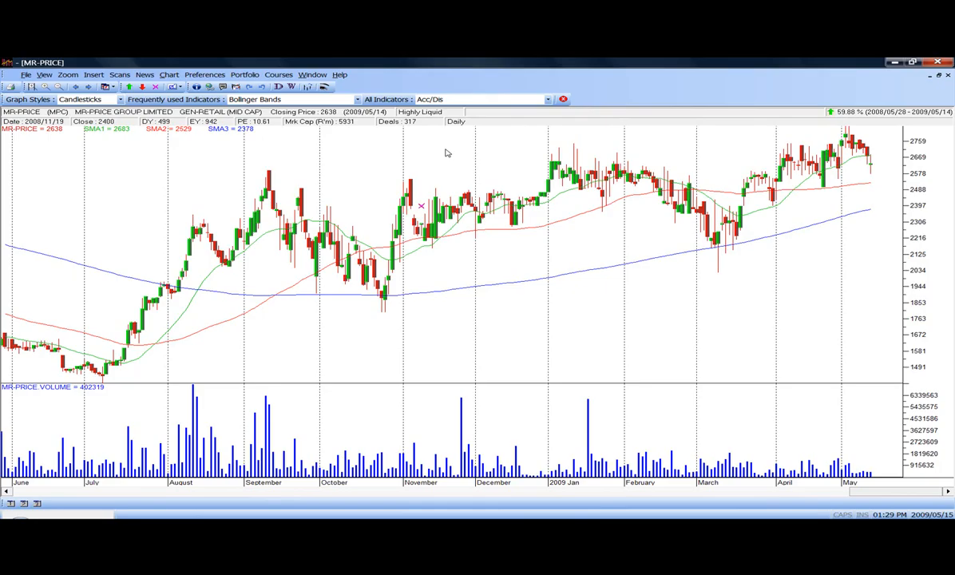
# - Delete all indicators from the MR-PRICE chart and bring up the chart menu again
pyautogui.rightClick(447, 152)
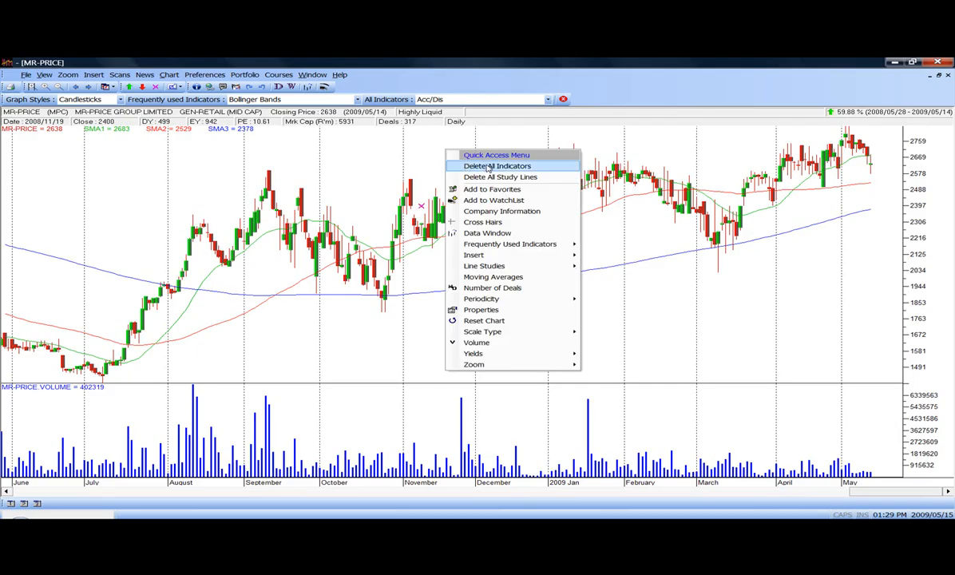
pyautogui.click(497, 165)
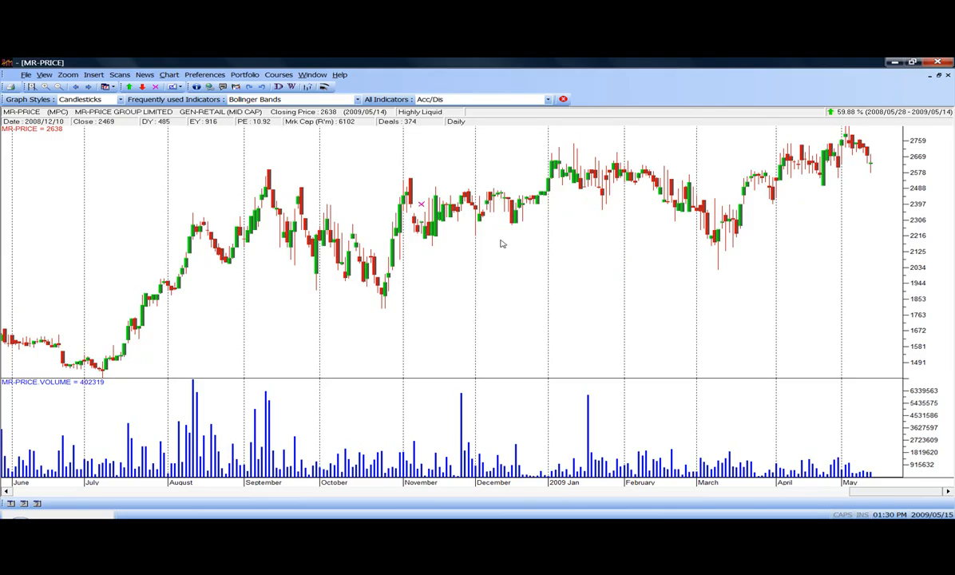
pyautogui.rightClick(502, 243)
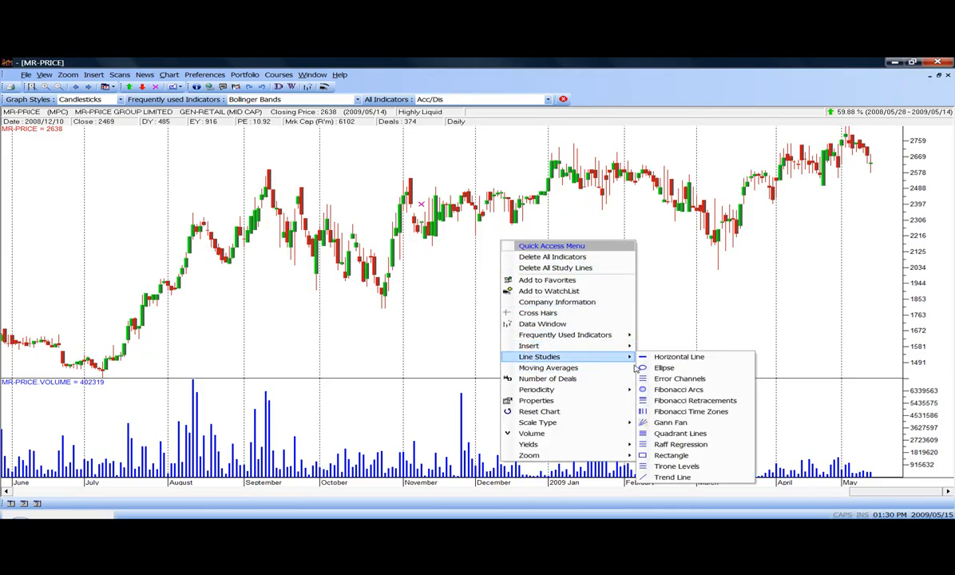
# - Reopen the Moving Averages settings and enable the 4th and 5th averages
pyautogui.click(549, 367)
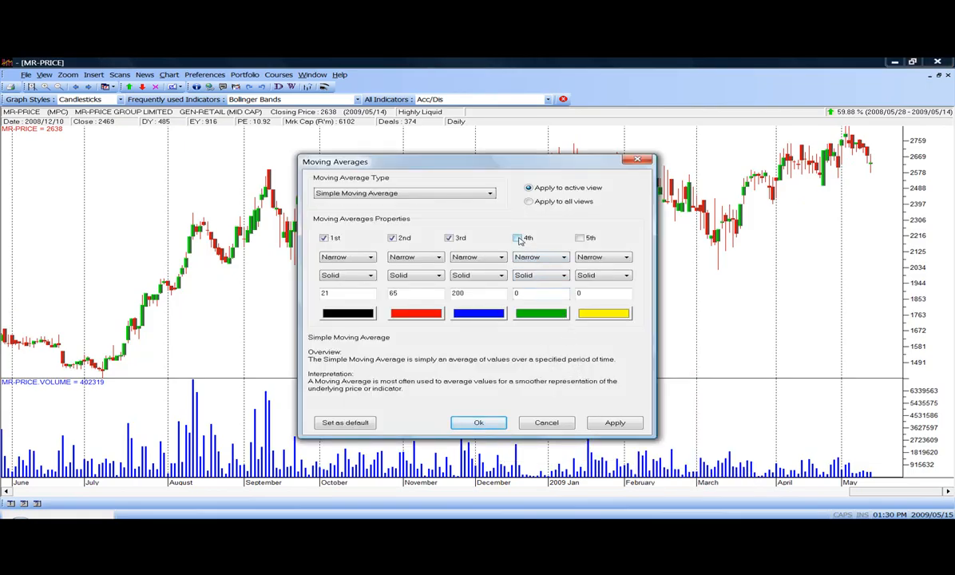
pyautogui.click(518, 238)
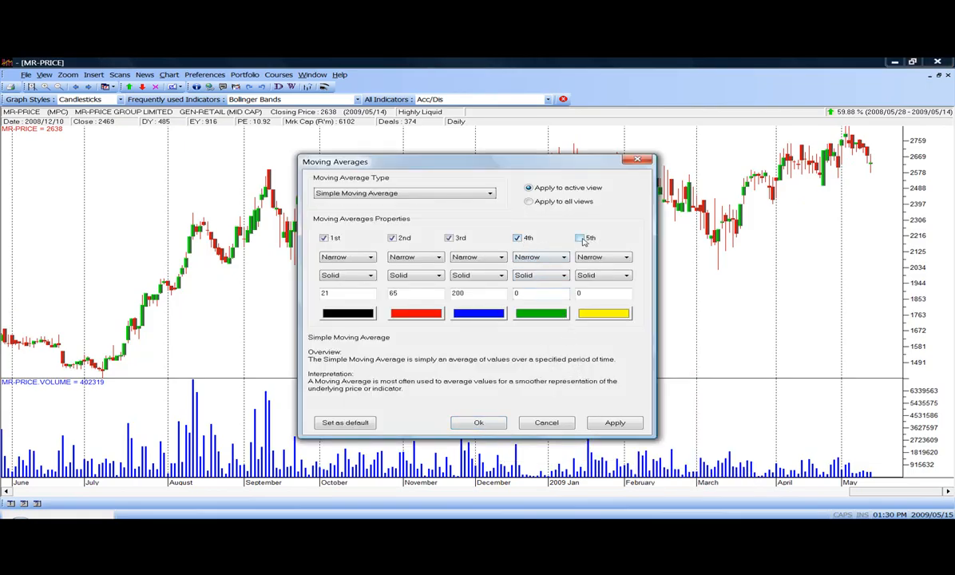
pyautogui.click(580, 238)
pyautogui.write('7')
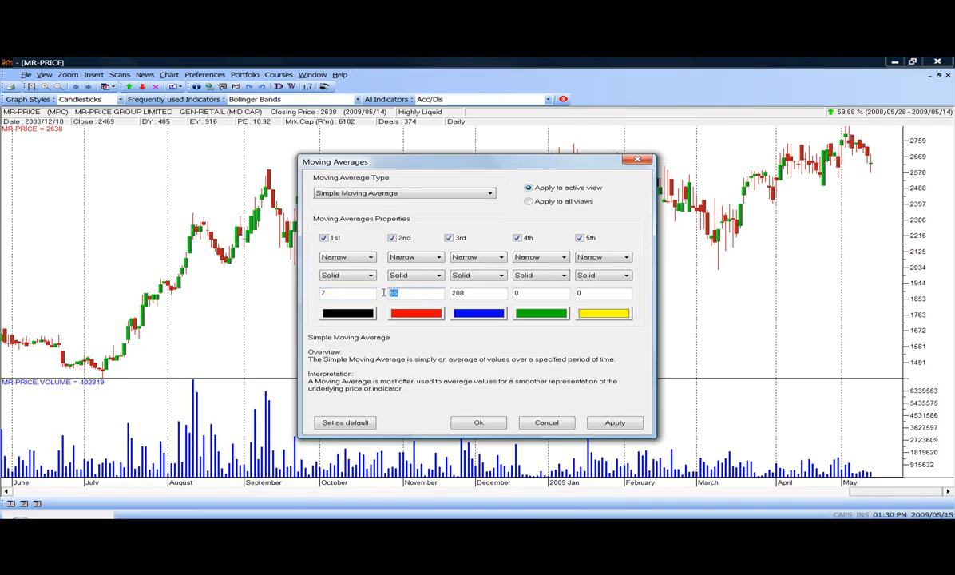
# - Enter periods 7, 15, 33, 65 and 200 for the five averages
pyautogui.write('1')
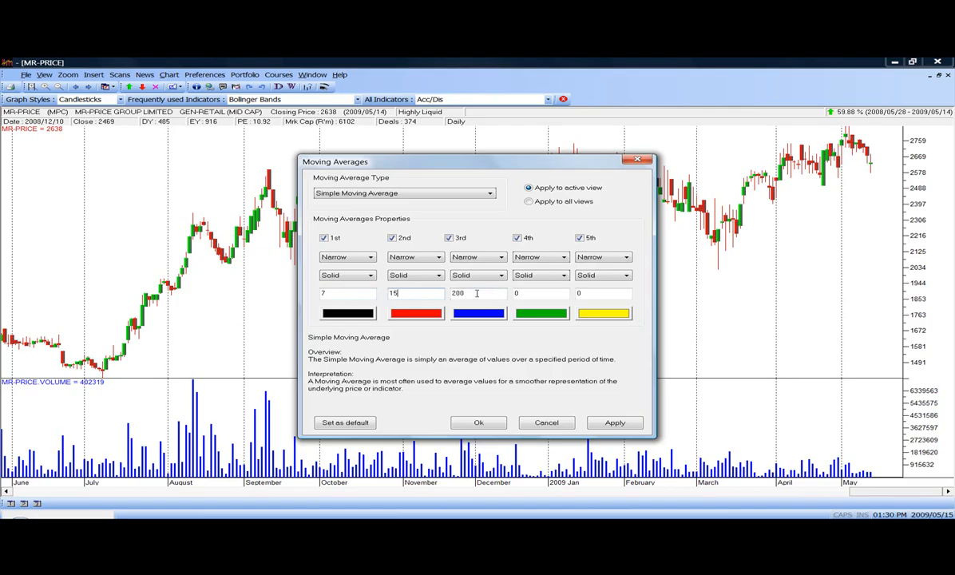
pyautogui.tripleClick(477, 293)
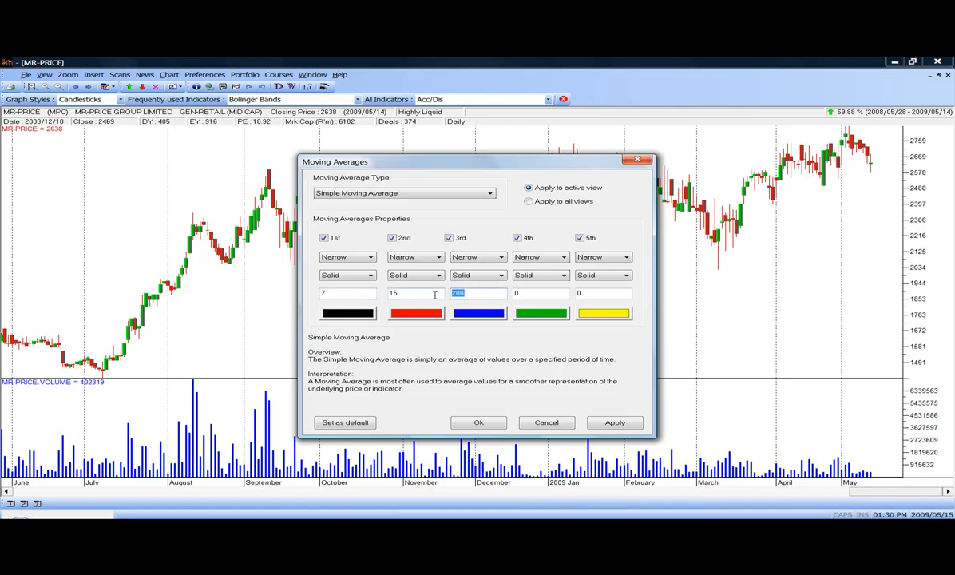
pyautogui.write('33')
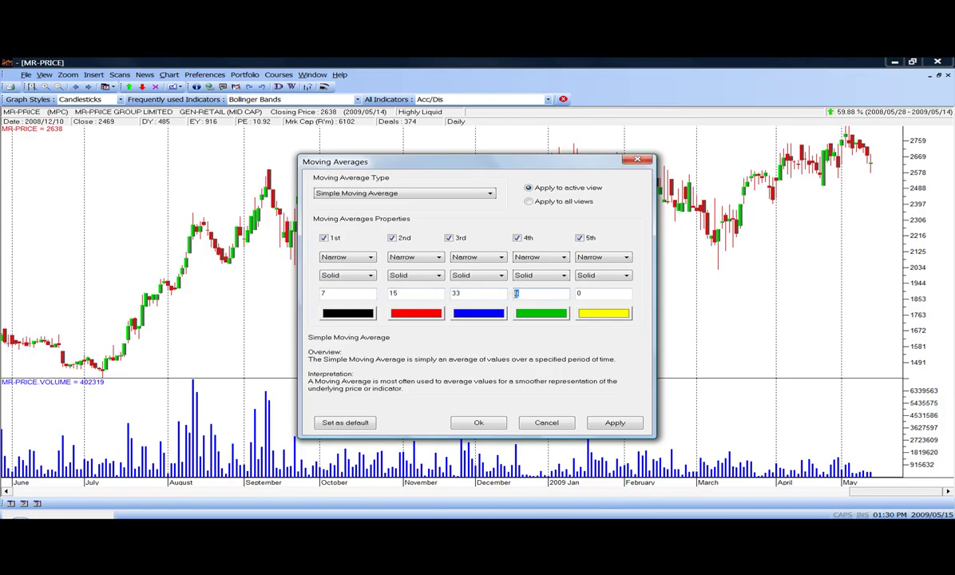
pyautogui.write('65')
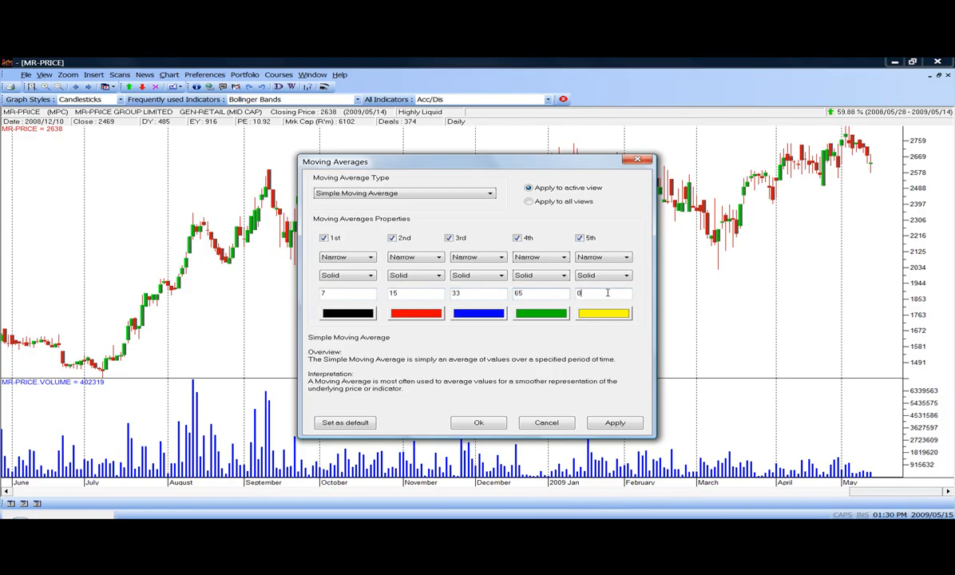
pyautogui.write('2')
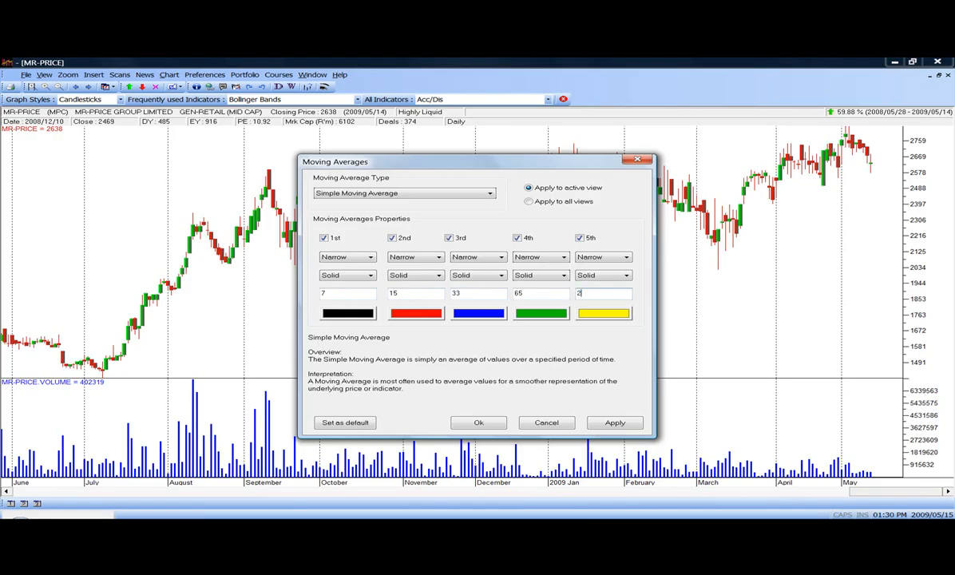
pyautogui.write('00')
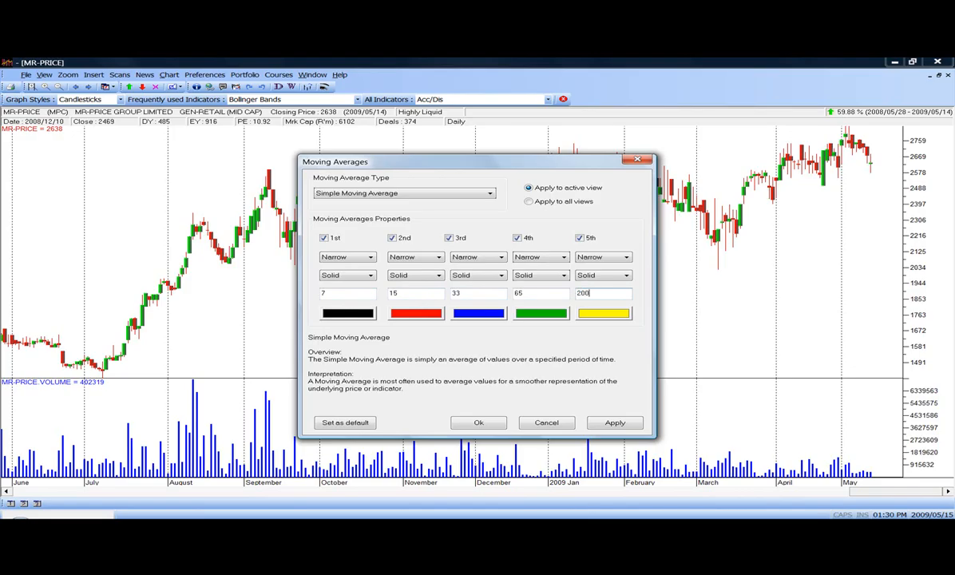
pyautogui.moveTo(607, 314)
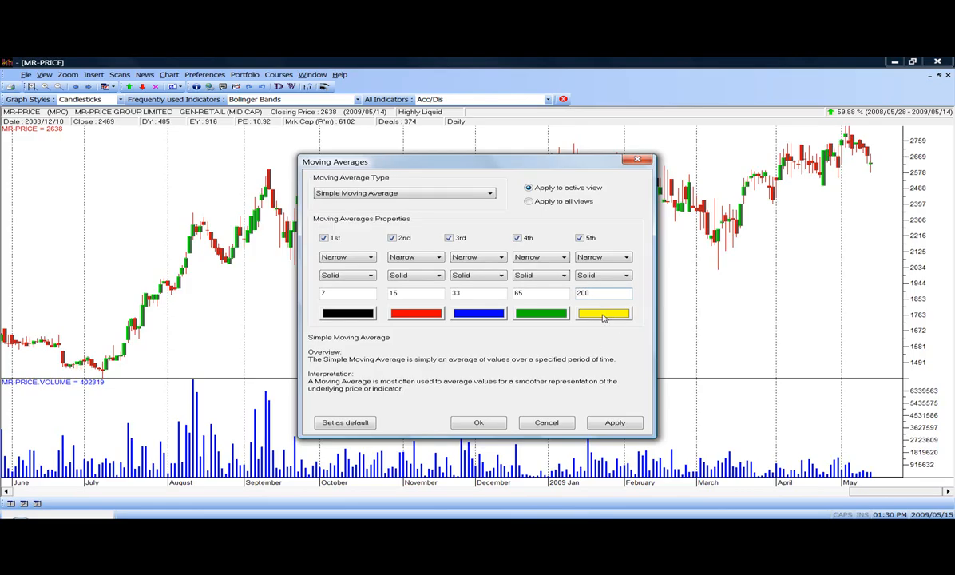
# - Recolour the fifth, 200-period average from yellow to red
pyautogui.click(603, 313)
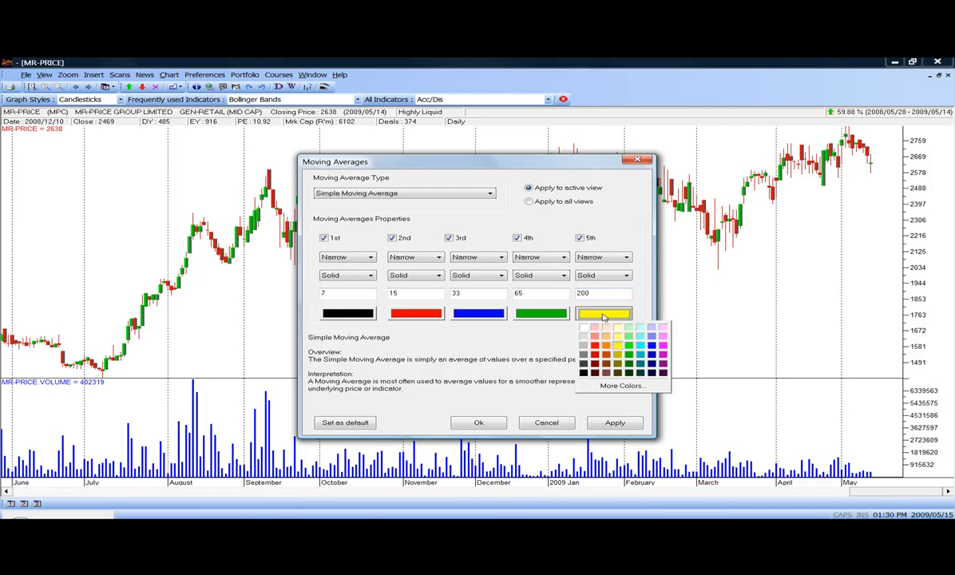
pyautogui.moveTo(594, 359)
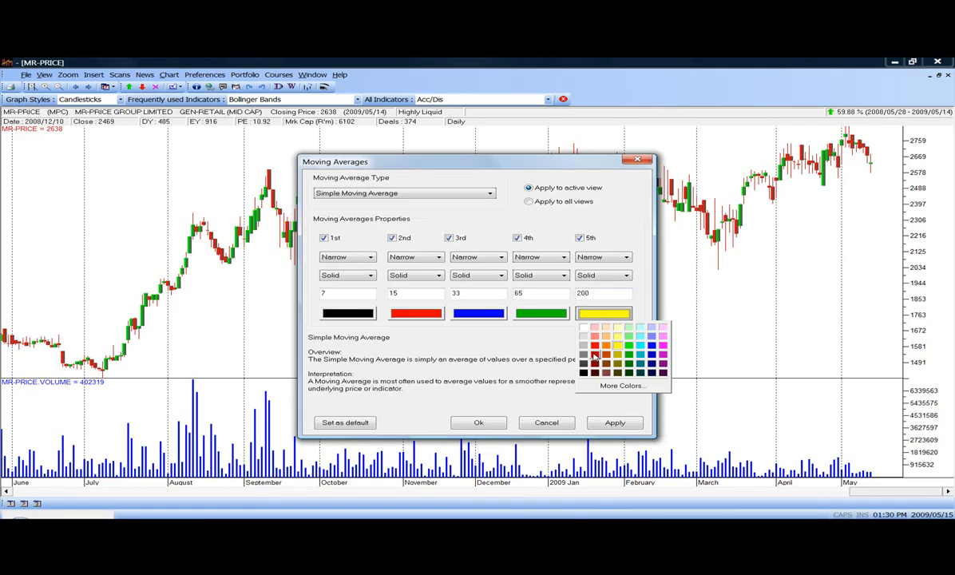
pyautogui.click(595, 353)
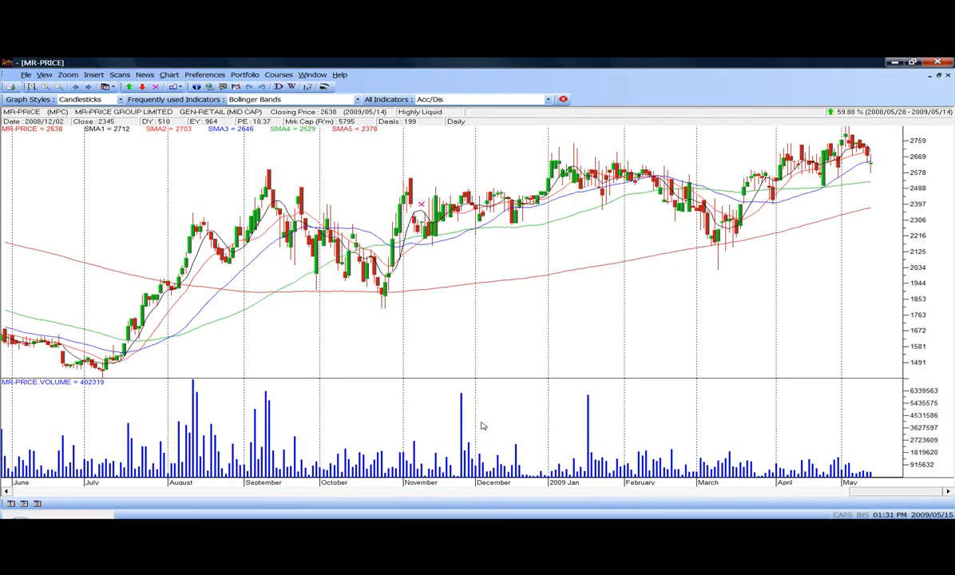
pyautogui.moveTo(473, 287)
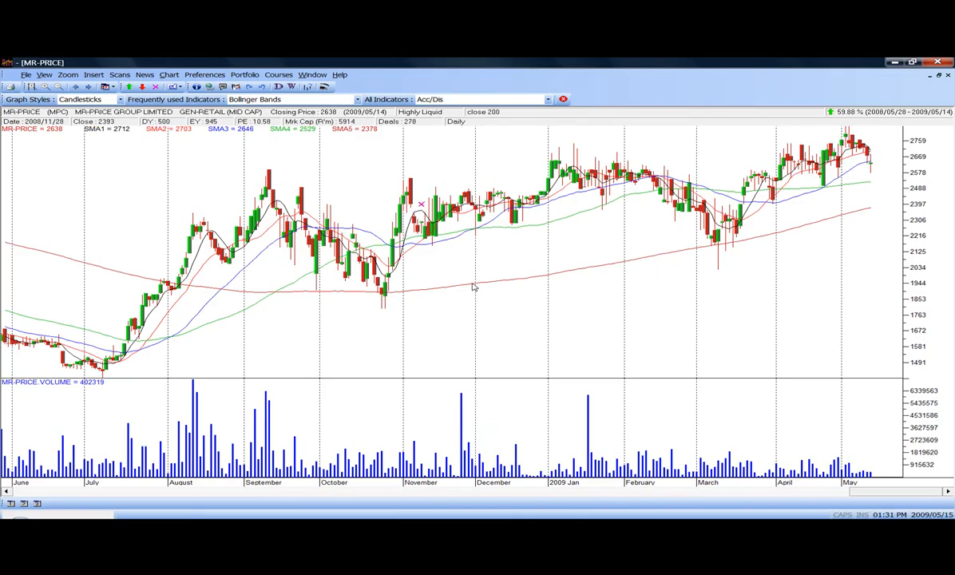
pyautogui.moveTo(446, 244)
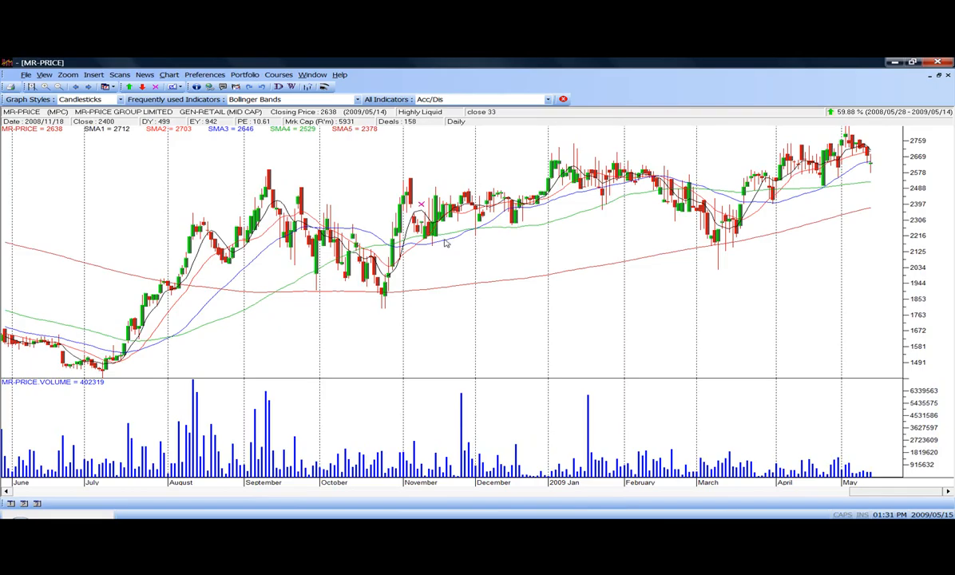
pyautogui.moveTo(446, 238)
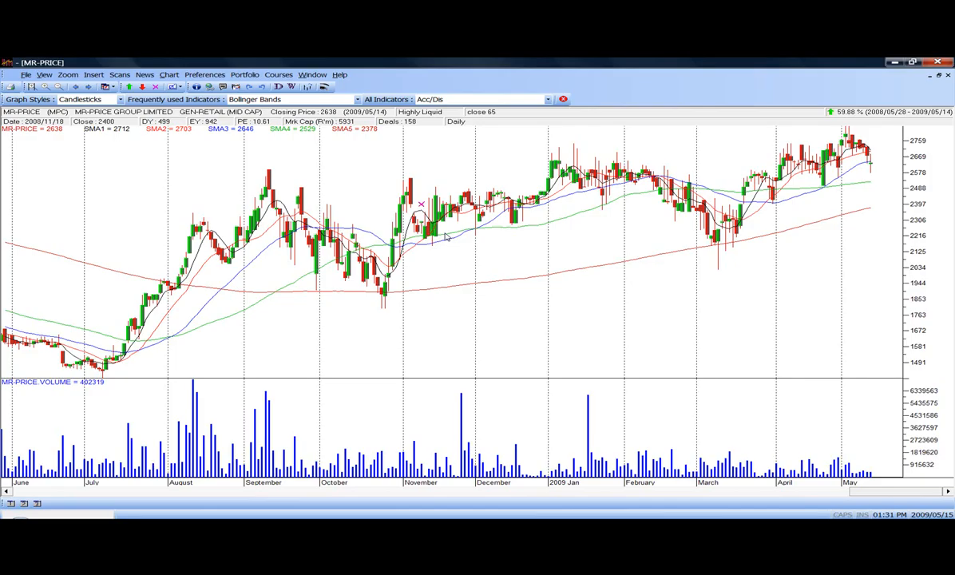
pyautogui.moveTo(75, 351)
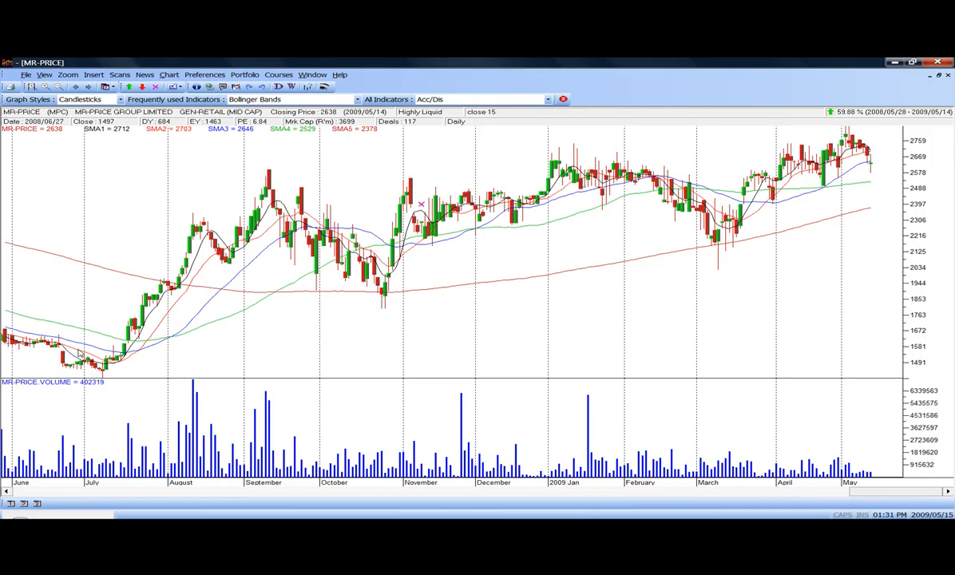
pyautogui.moveTo(126, 290)
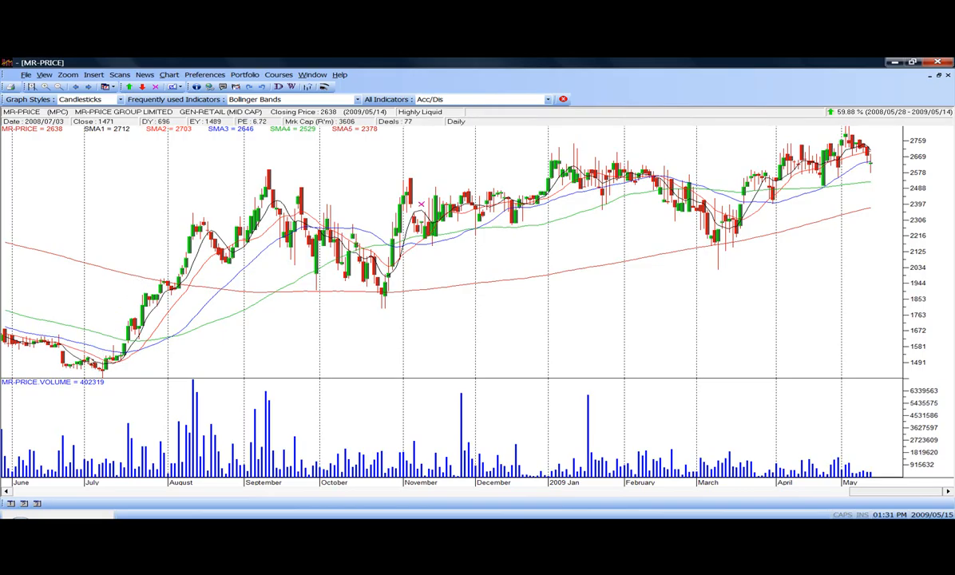
pyautogui.moveTo(76, 358)
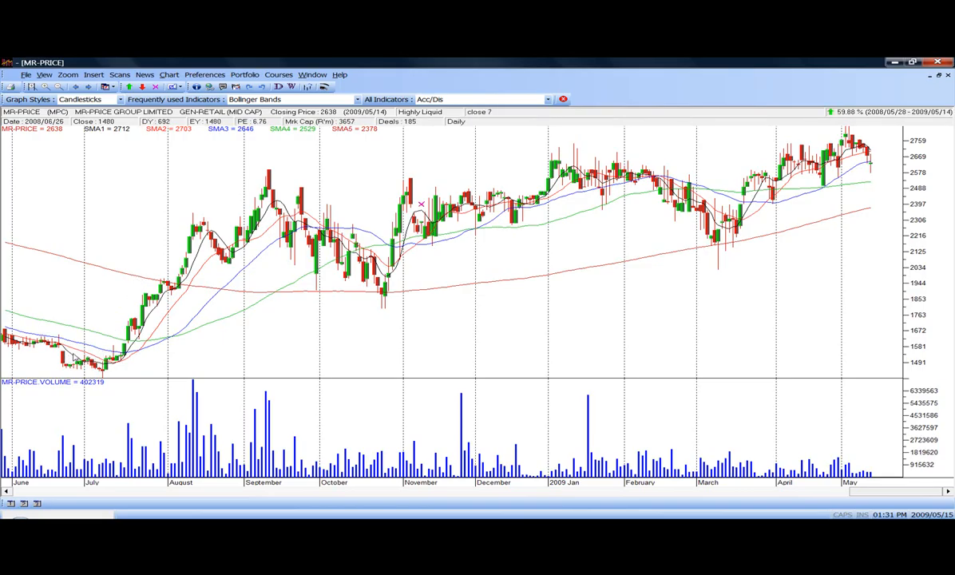
pyautogui.moveTo(80, 355)
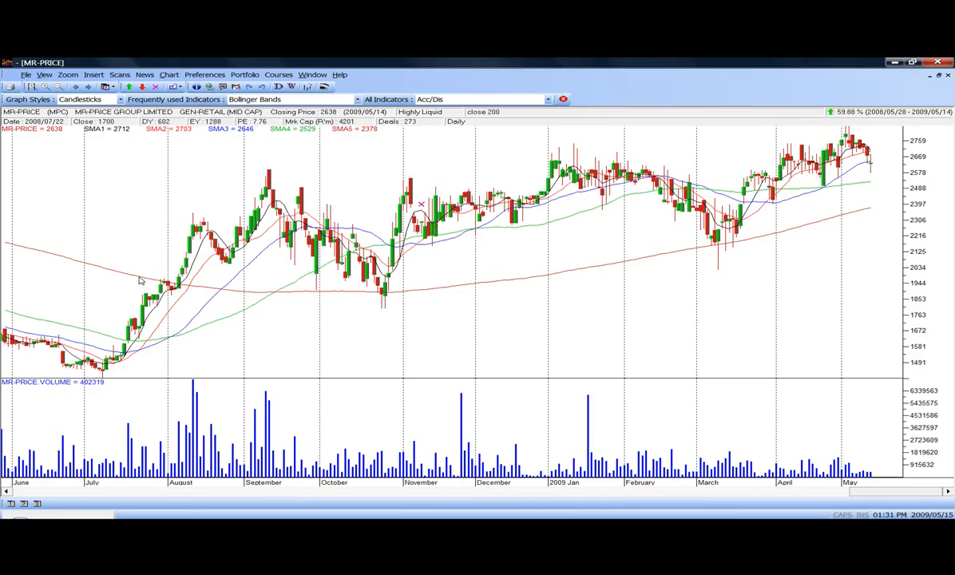
pyautogui.moveTo(275, 340)
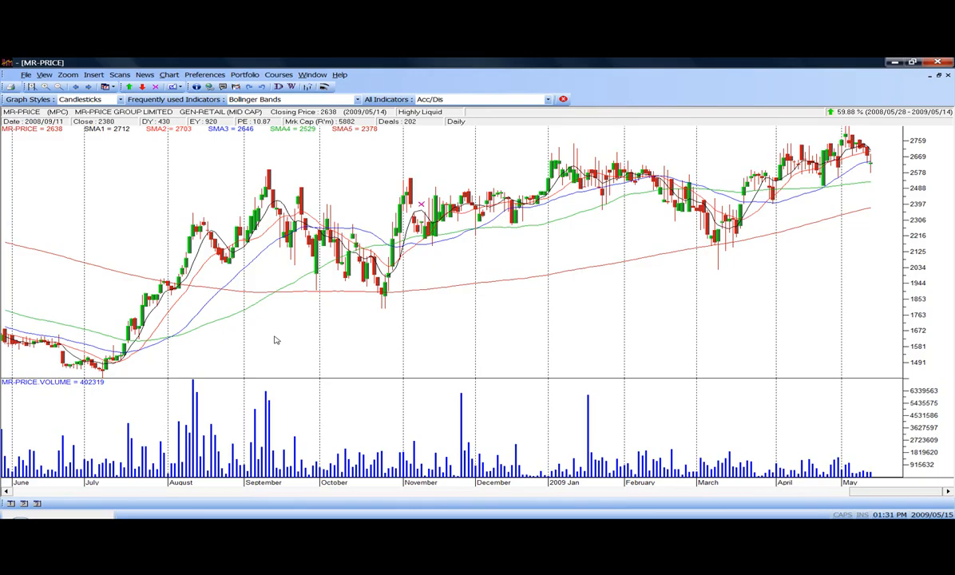
pyautogui.moveTo(332, 281)
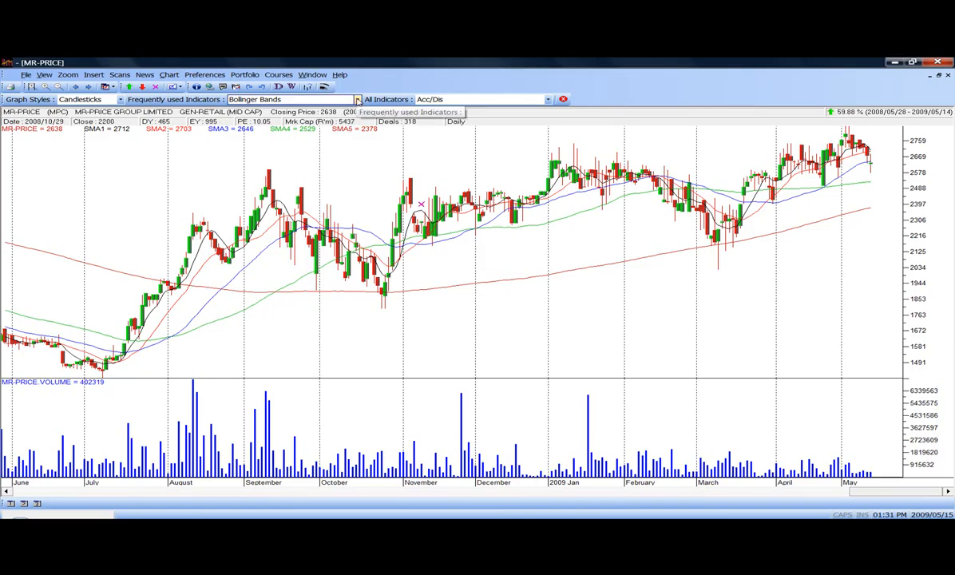
# - Select Simple Moving Average from the Frequently used Indicators dropdown
pyautogui.click(357, 99)
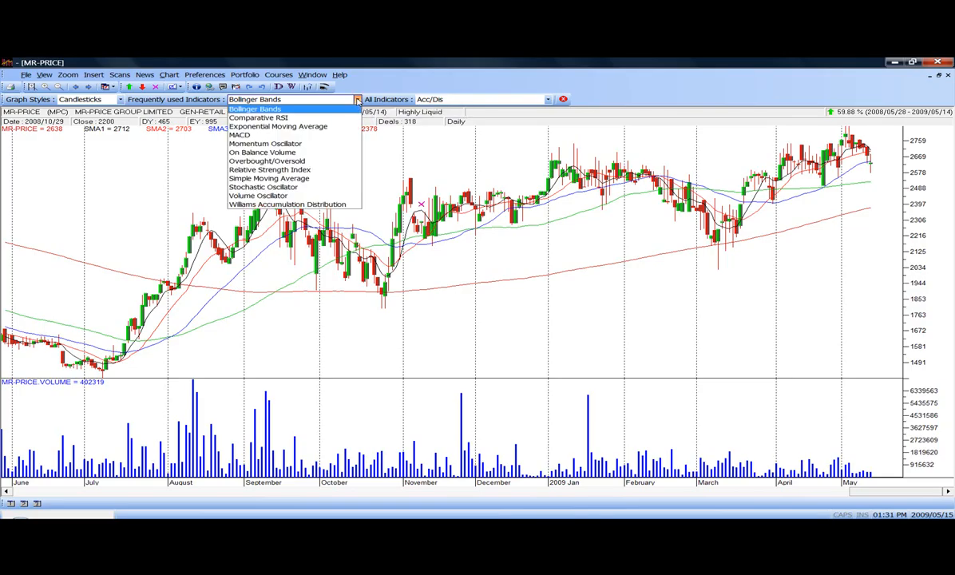
pyautogui.moveTo(279, 112)
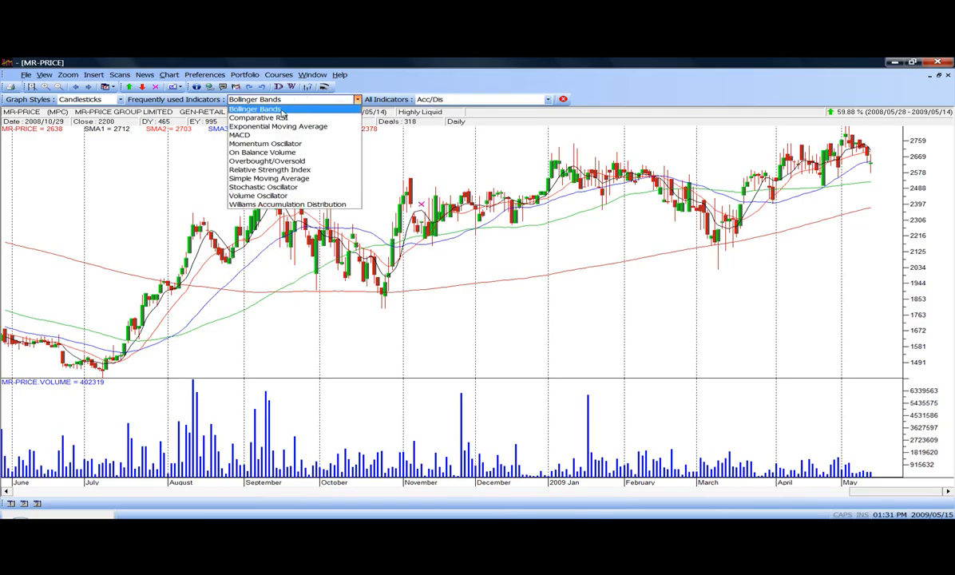
pyautogui.moveTo(269, 178)
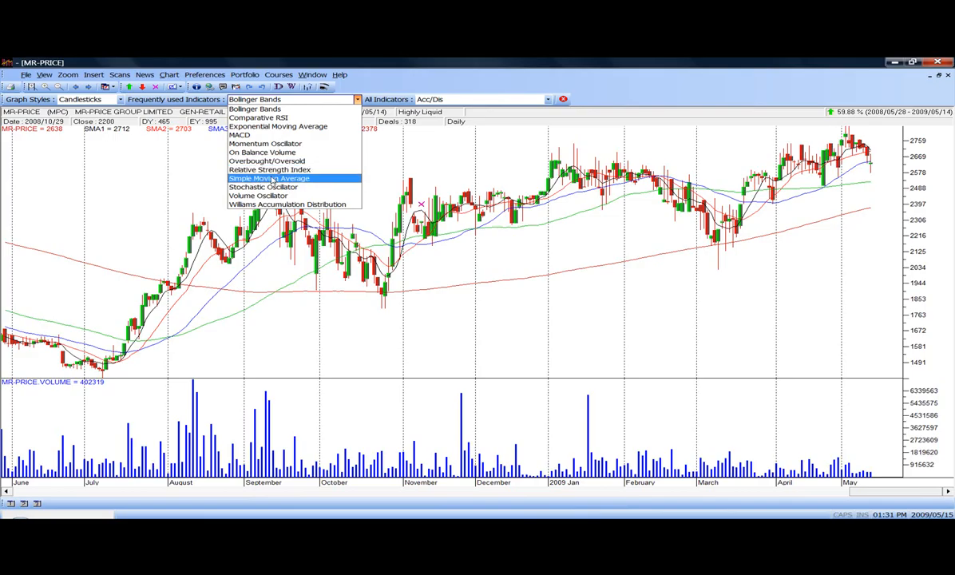
pyautogui.moveTo(270, 181)
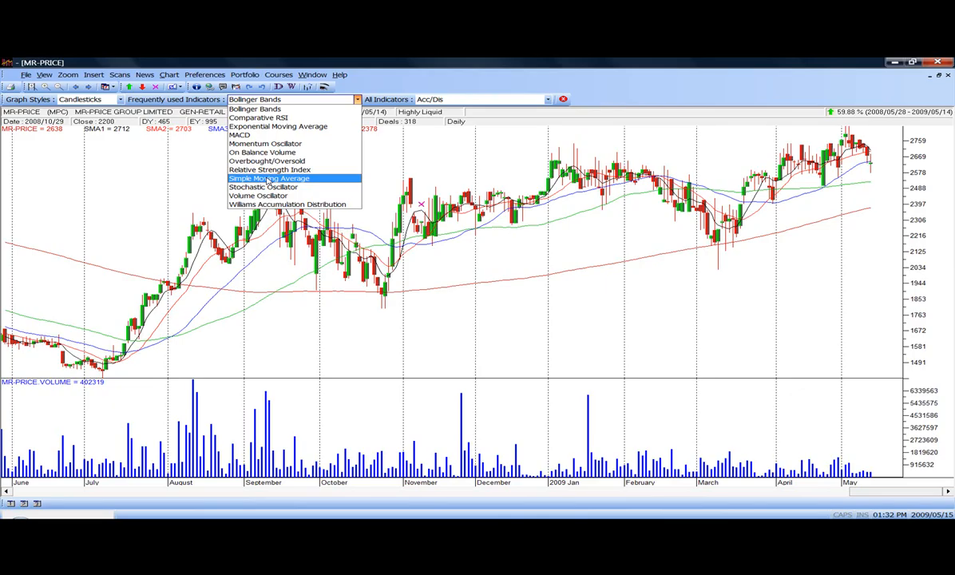
pyautogui.click(268, 178)
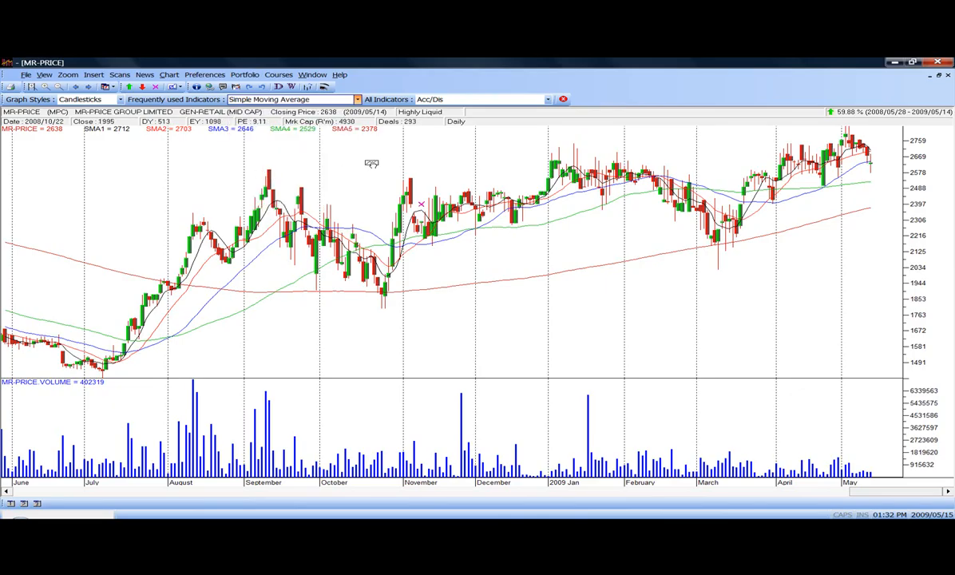
pyautogui.moveTo(364, 175)
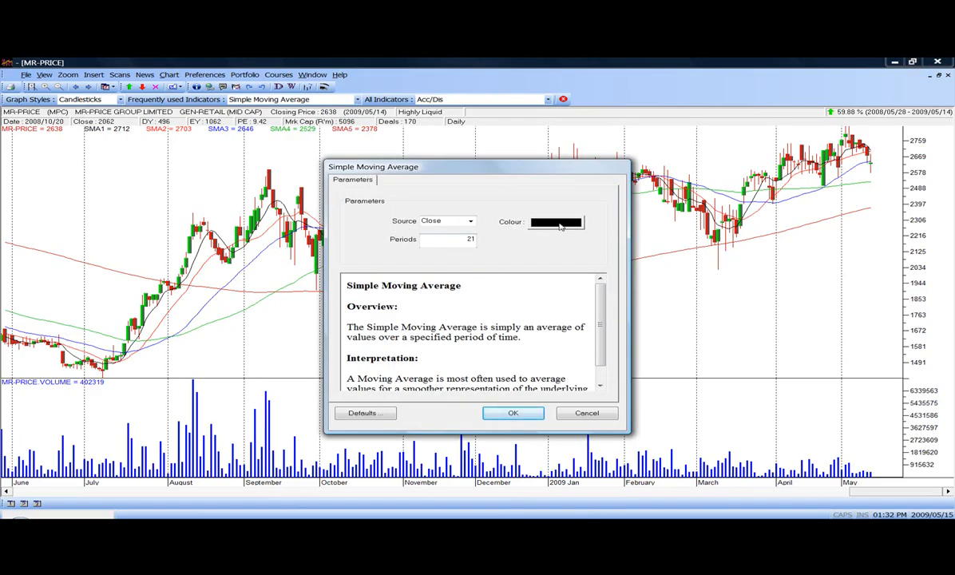
# - Add a purple 45-period simple moving average to the chart
pyautogui.click(556, 222)
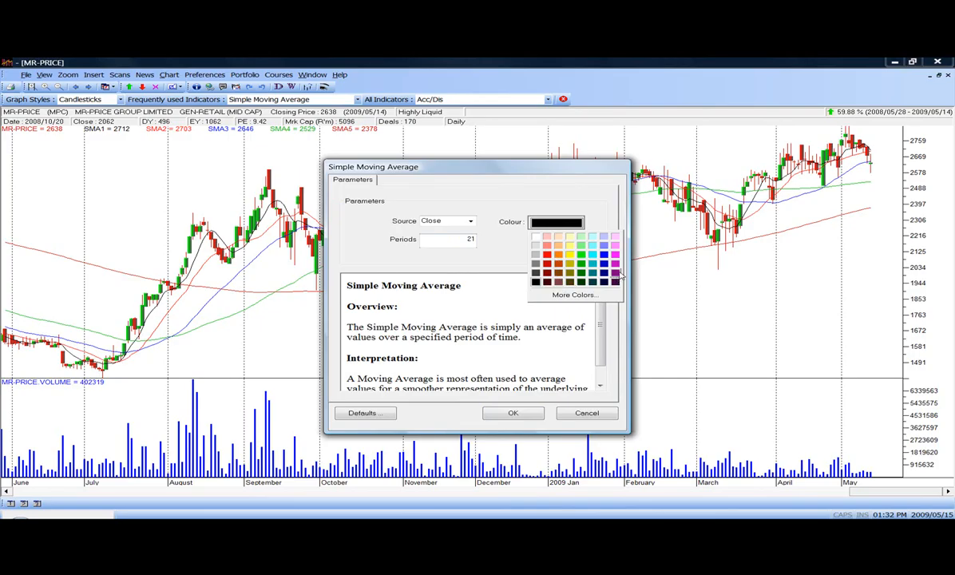
pyautogui.click(615, 255)
pyautogui.write('4')
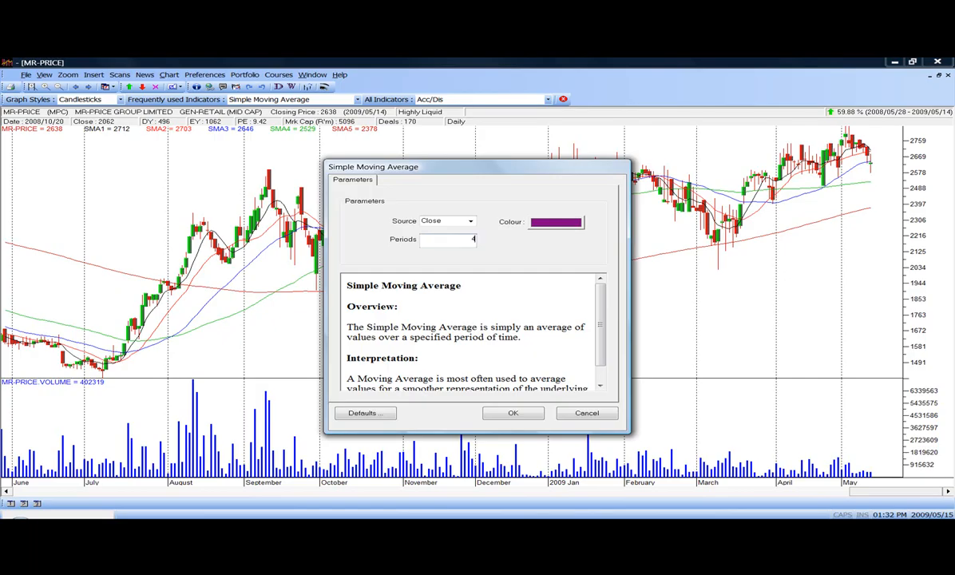
pyautogui.write('5')
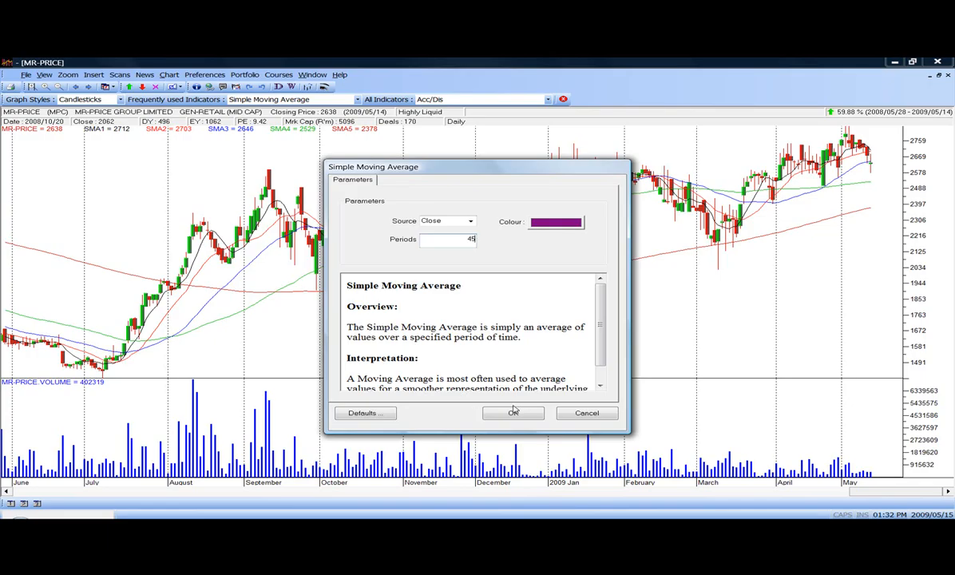
pyautogui.click(512, 413)
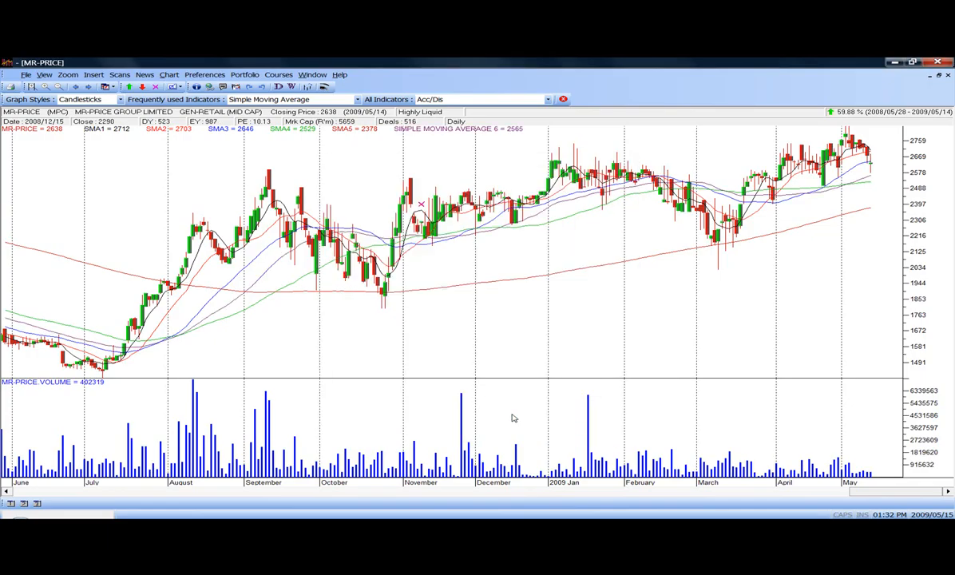
pyautogui.moveTo(538, 254)
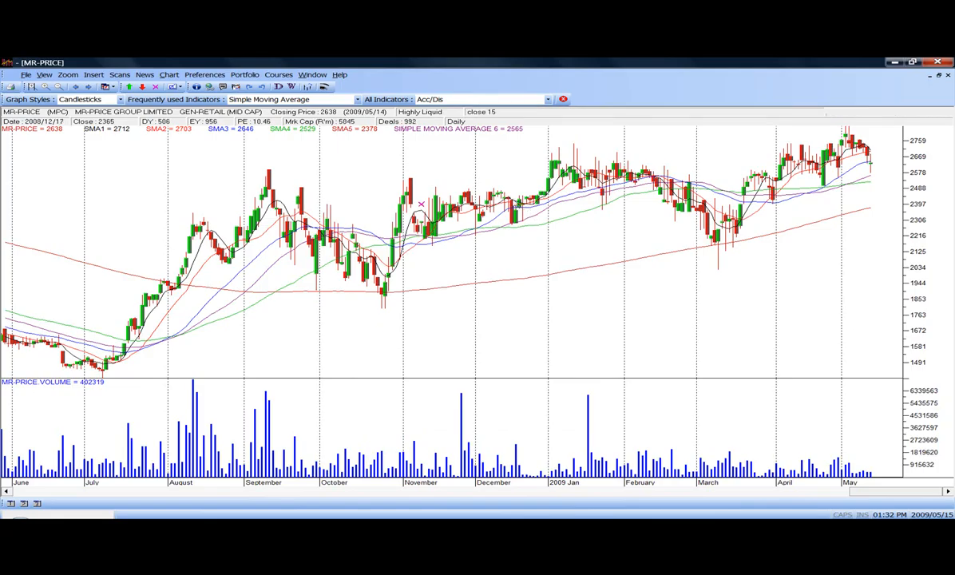
pyautogui.moveTo(589, 227)
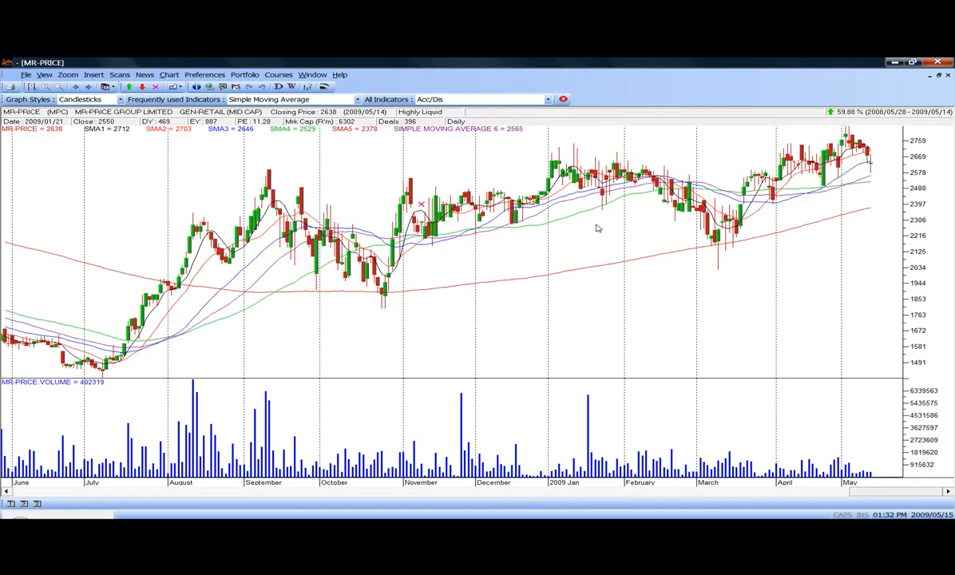
# - Delete all six moving averages from the chart and reopen the chart menu
pyautogui.rightClick(597, 229)
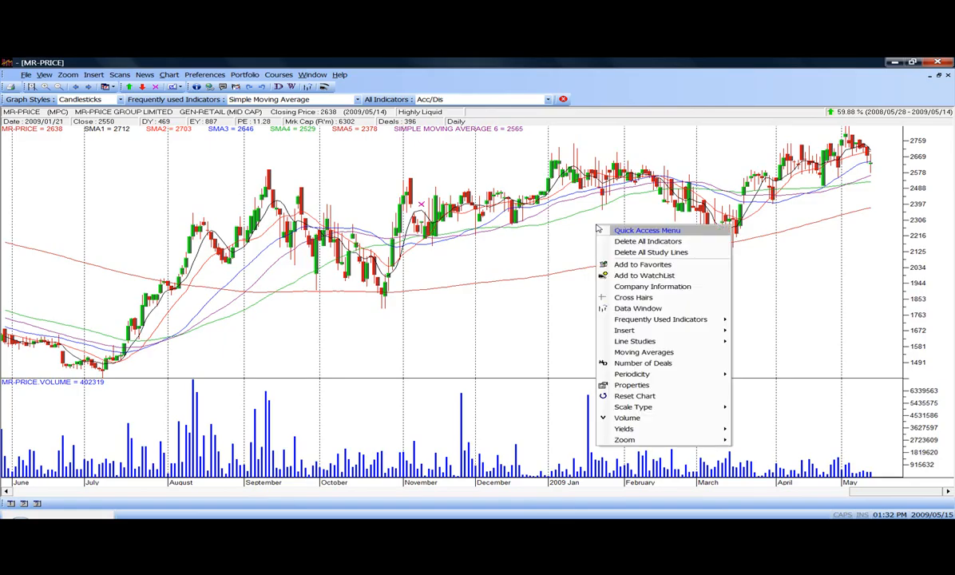
pyautogui.click(648, 240)
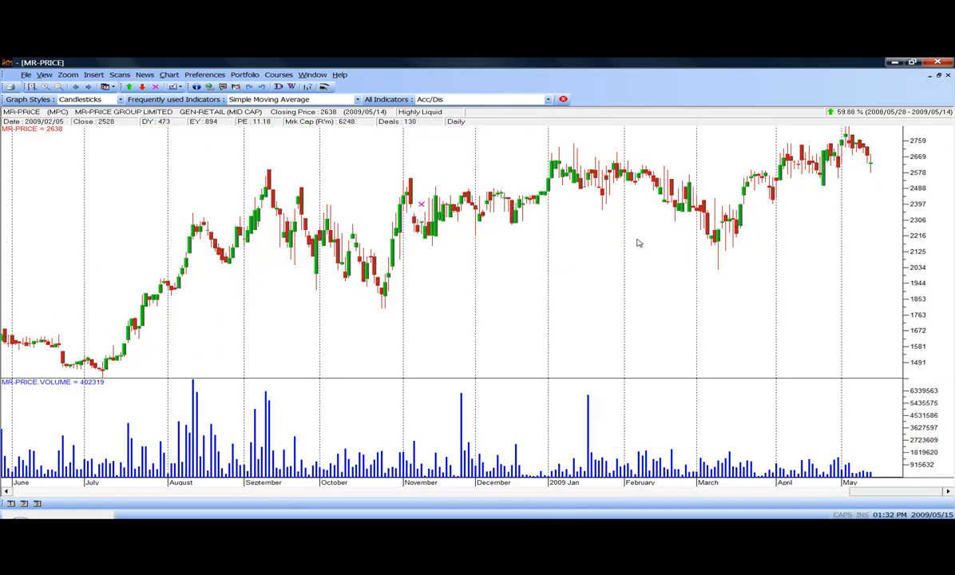
pyautogui.rightClick(583, 251)
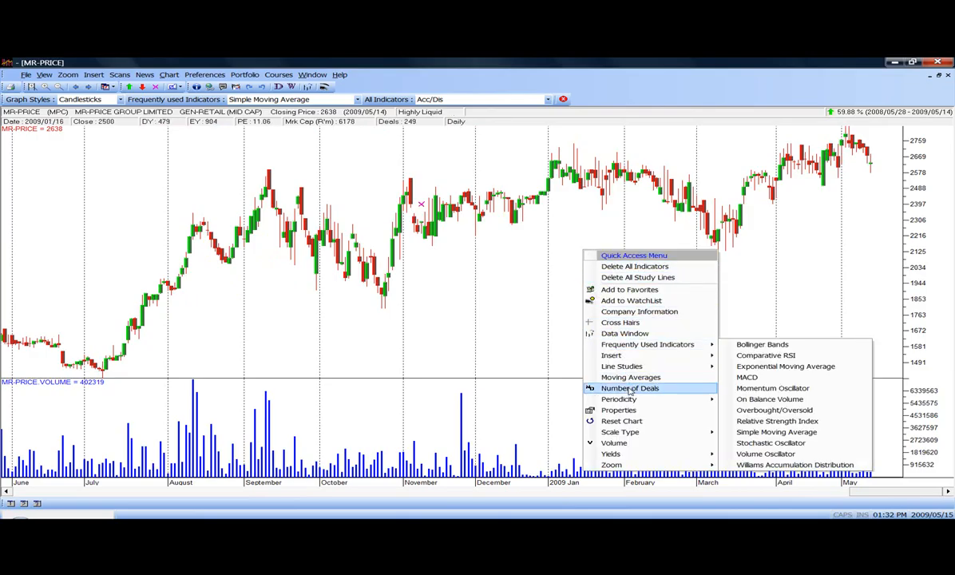
# - Reopen the Moving Averages settings and expand the Moving Average Type list
pyautogui.click(631, 377)
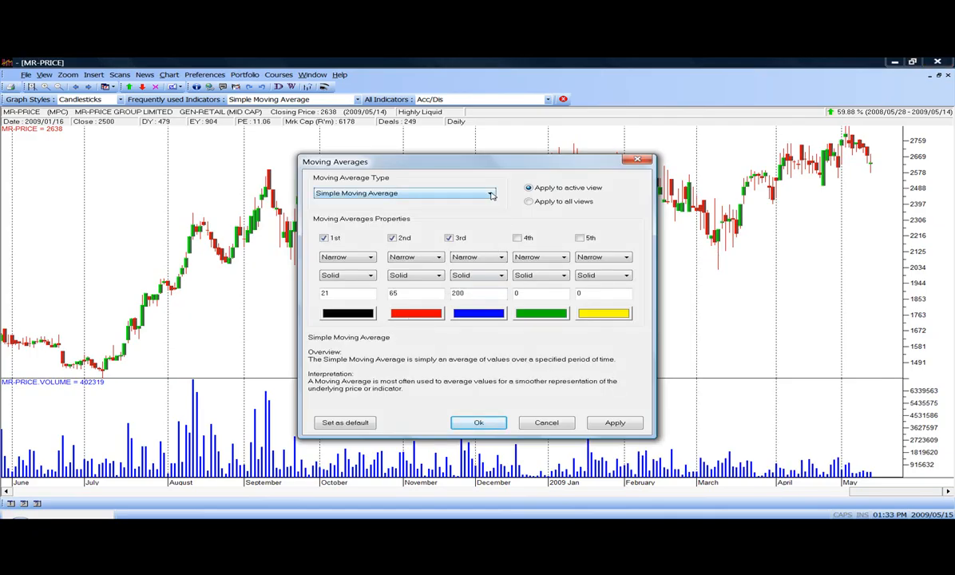
pyautogui.click(491, 193)
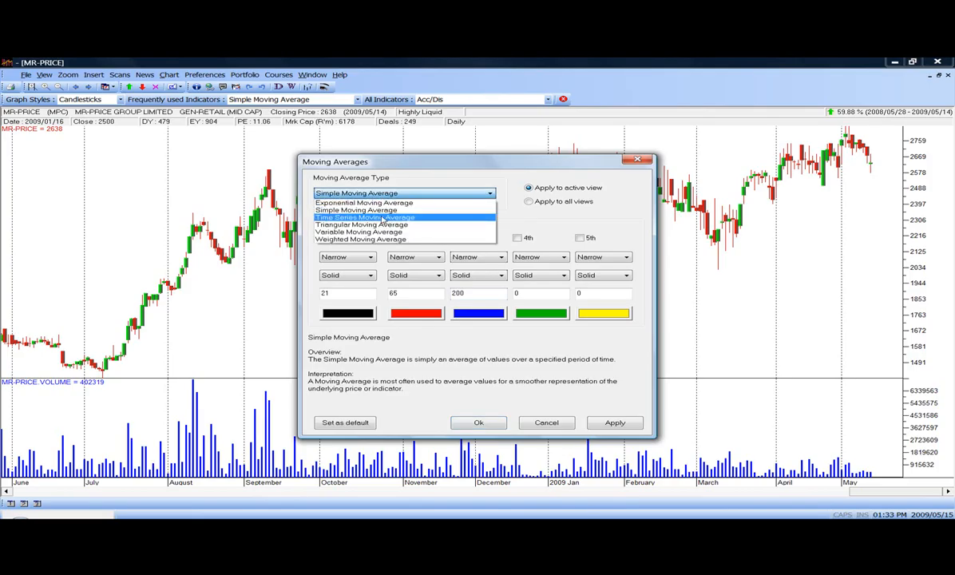
pyautogui.moveTo(358, 232)
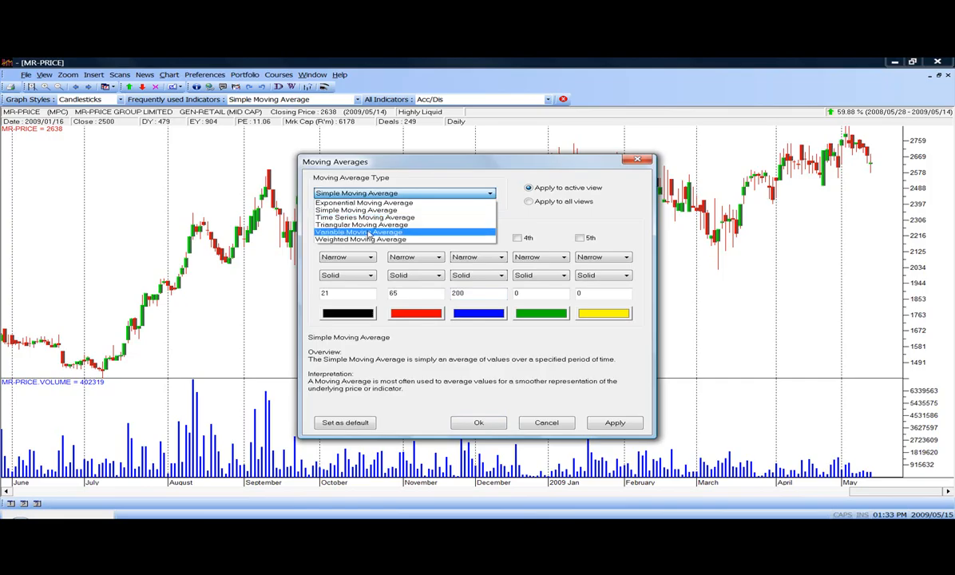
pyautogui.moveTo(360, 239)
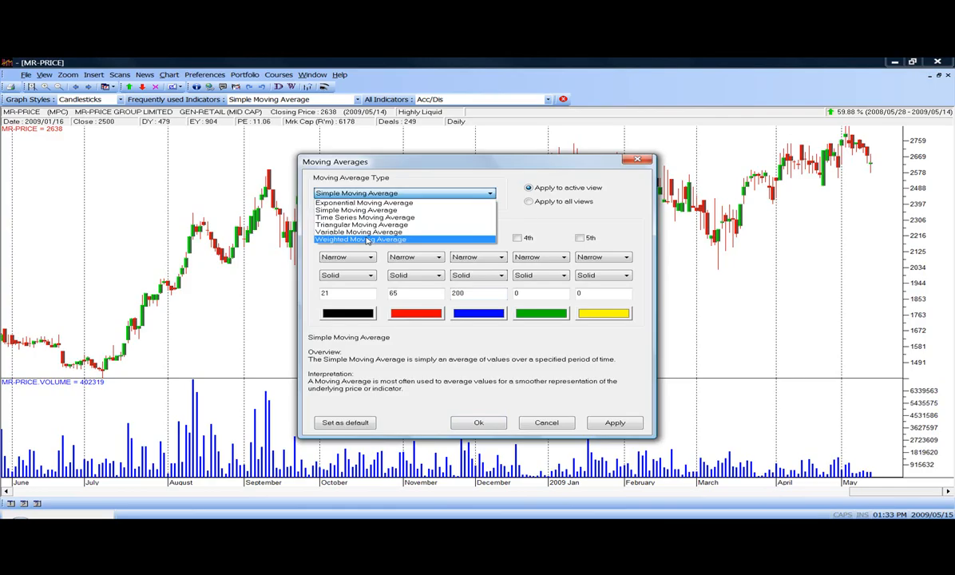
pyautogui.moveTo(358, 232)
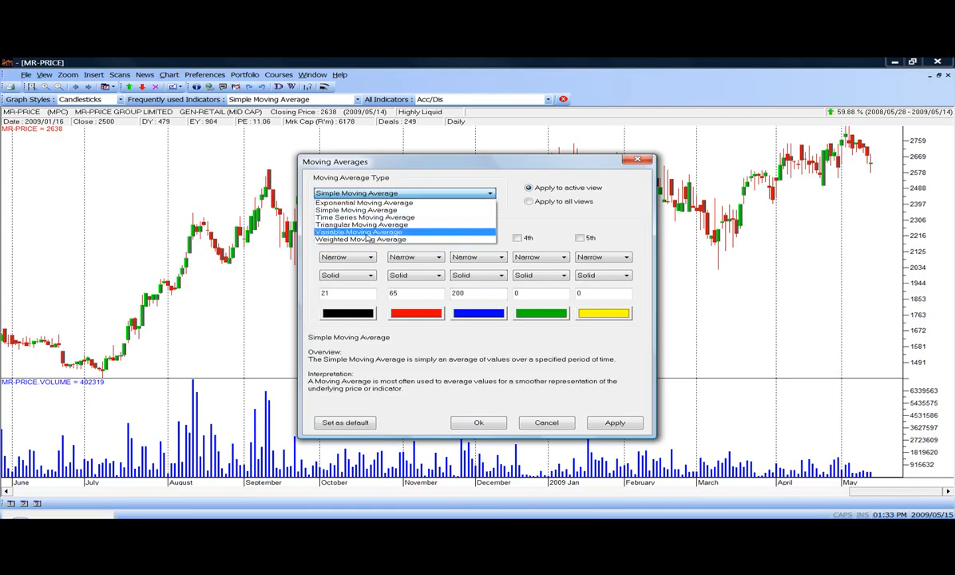
pyautogui.moveTo(364, 202)
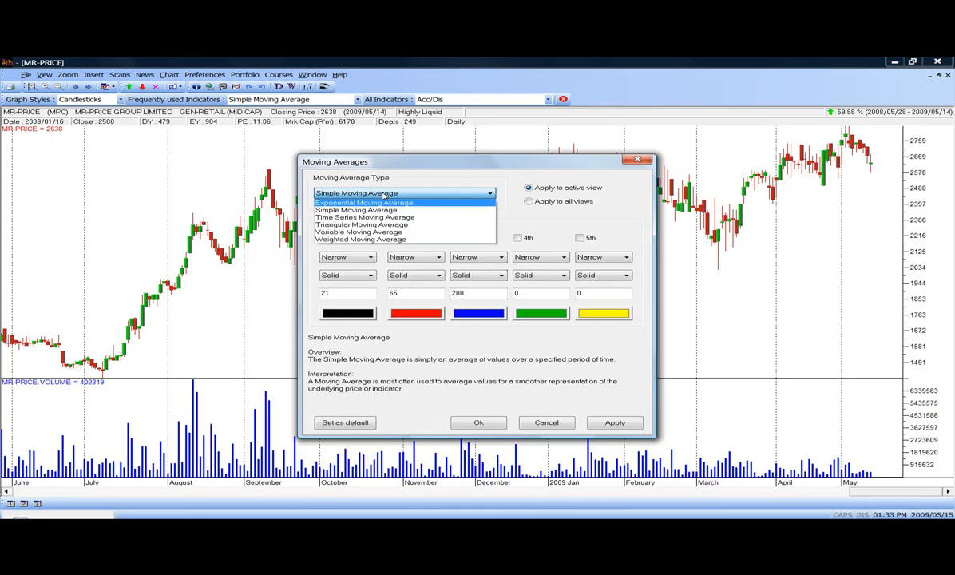
pyautogui.moveTo(360, 239)
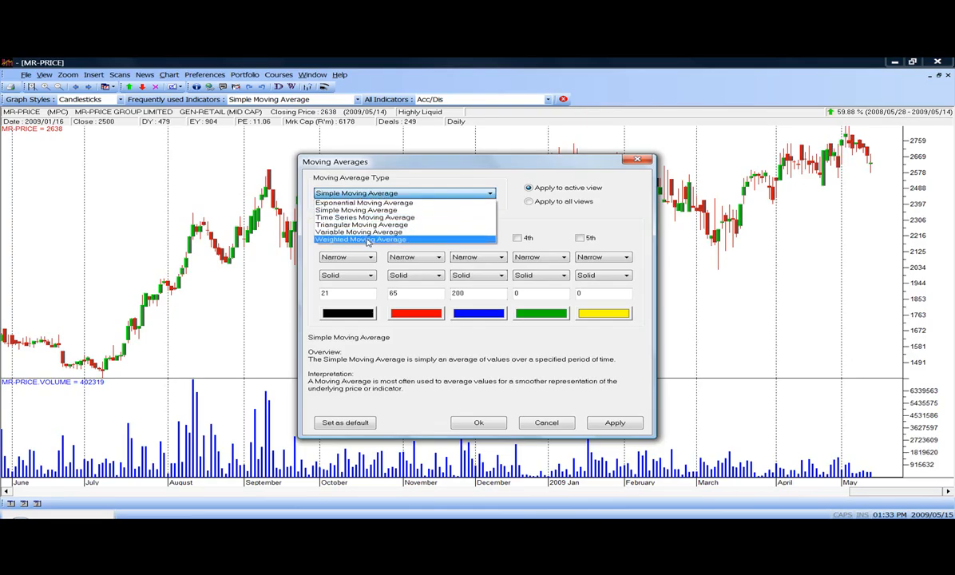
pyautogui.moveTo(361, 224)
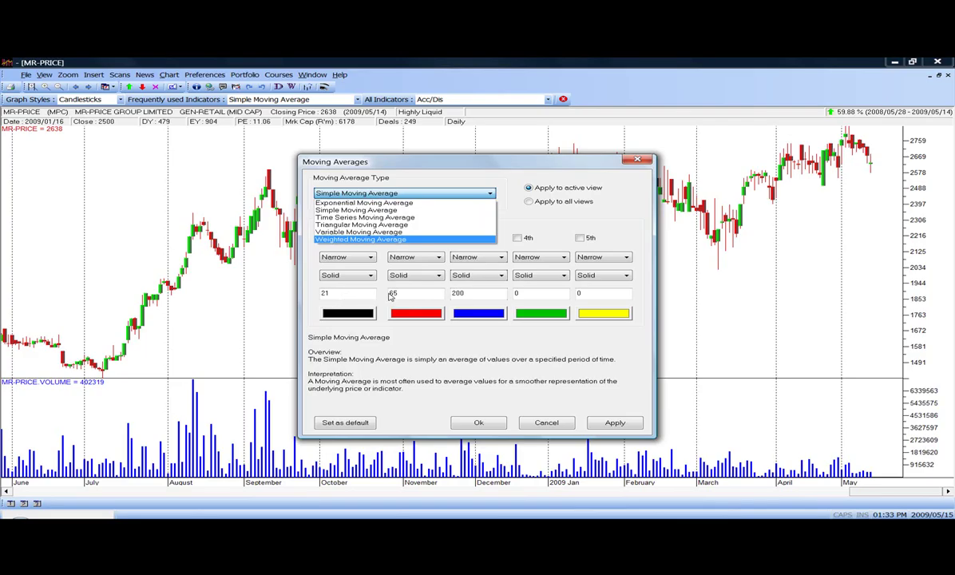
pyautogui.moveTo(466, 298)
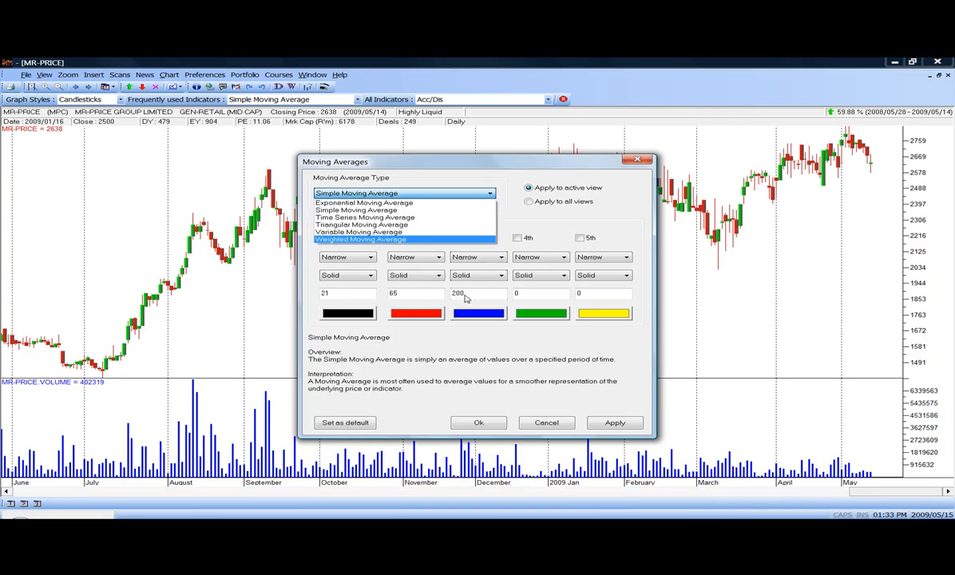
pyautogui.moveTo(345, 299)
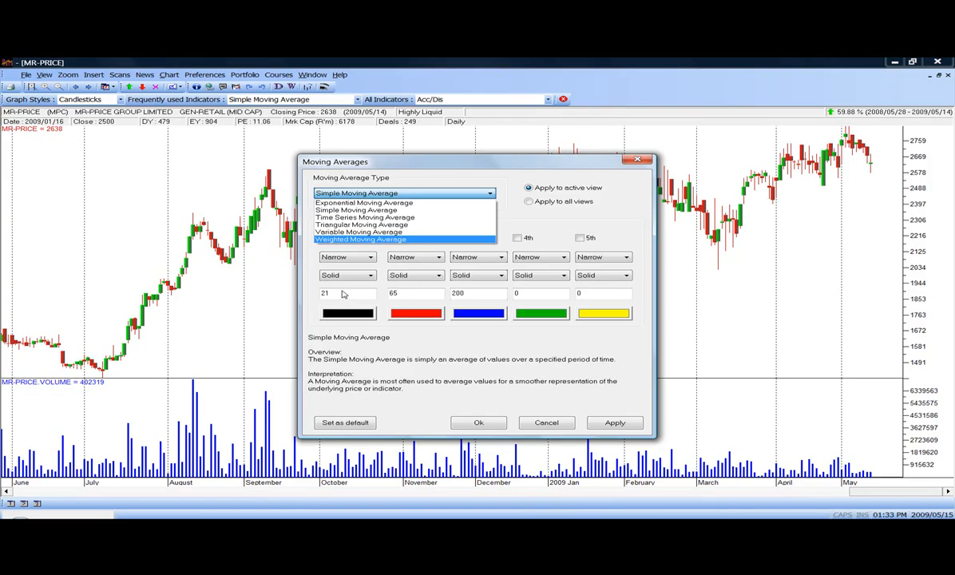
# - Keep Simple Moving Average and change the periods from 21 and 65 to 7, 15 and 33
pyautogui.click(355, 209)
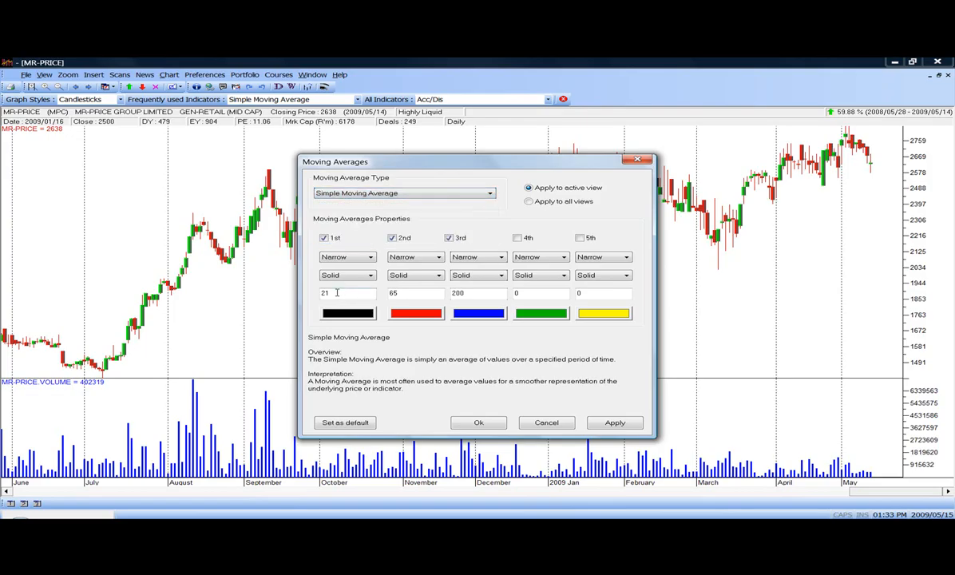
pyautogui.tripleClick(348, 292)
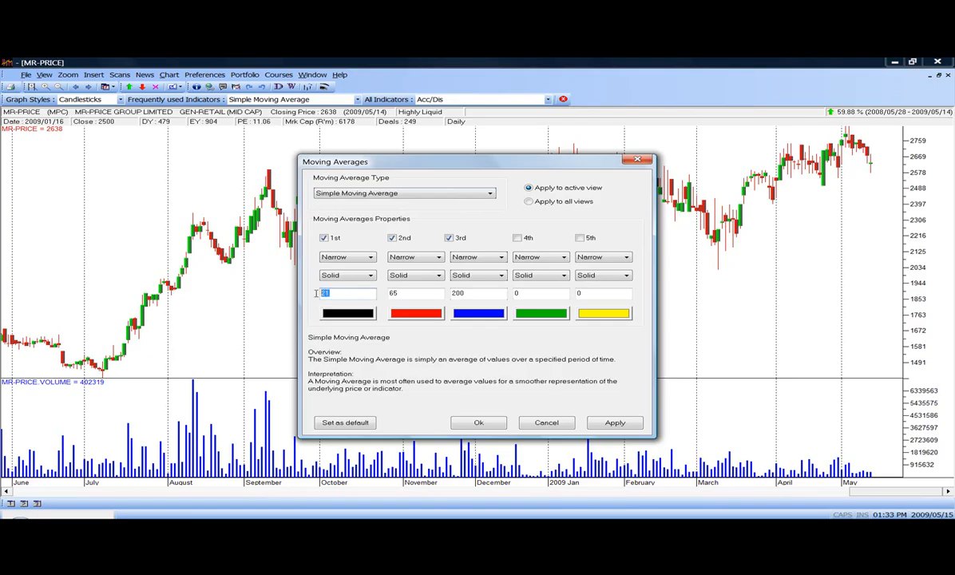
pyautogui.write('7')
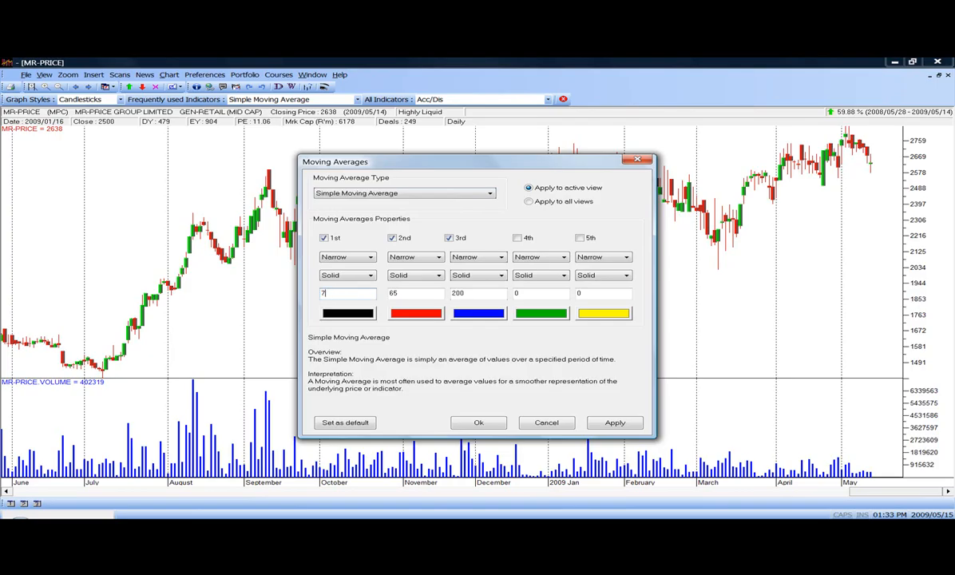
pyautogui.tripleClick(414, 293)
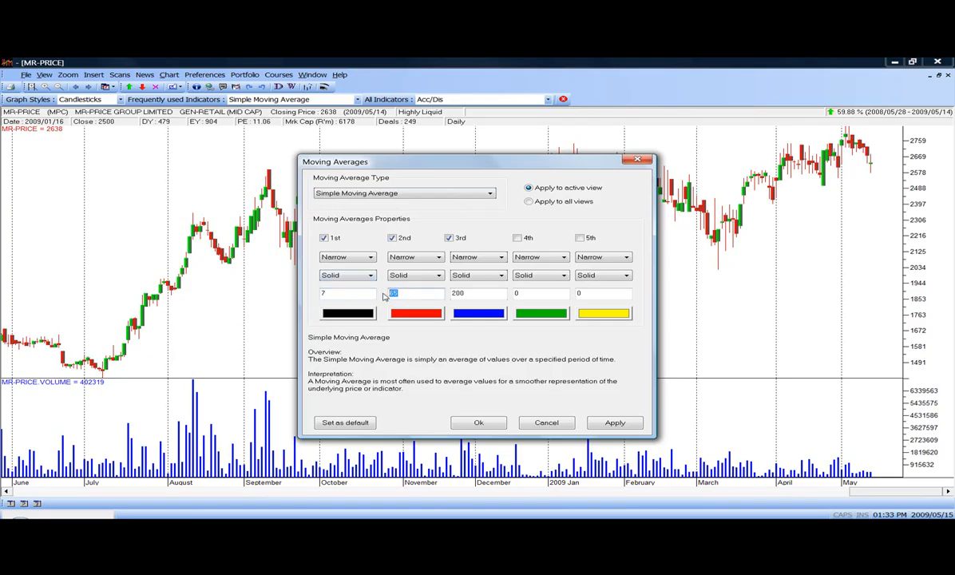
pyautogui.write('1')
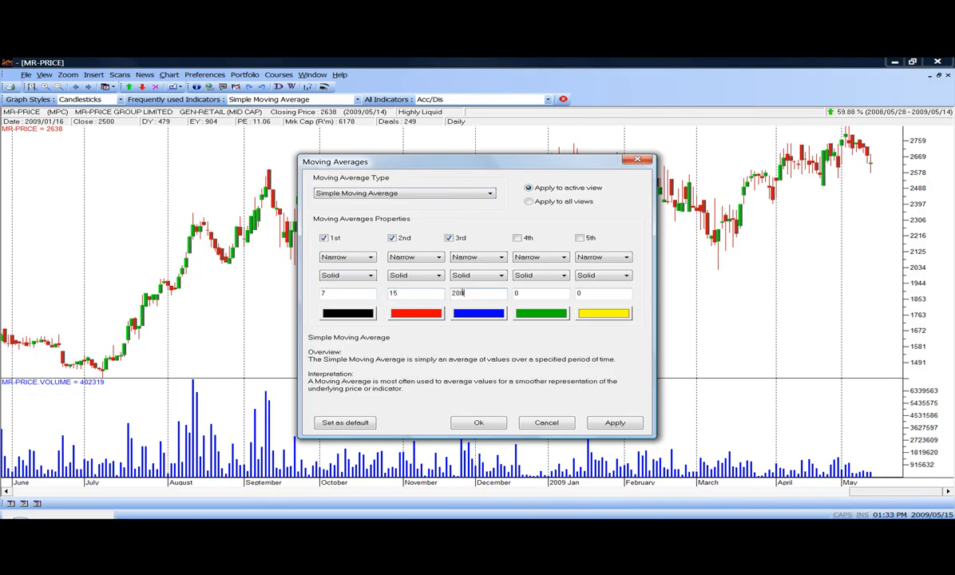
pyautogui.write('33')
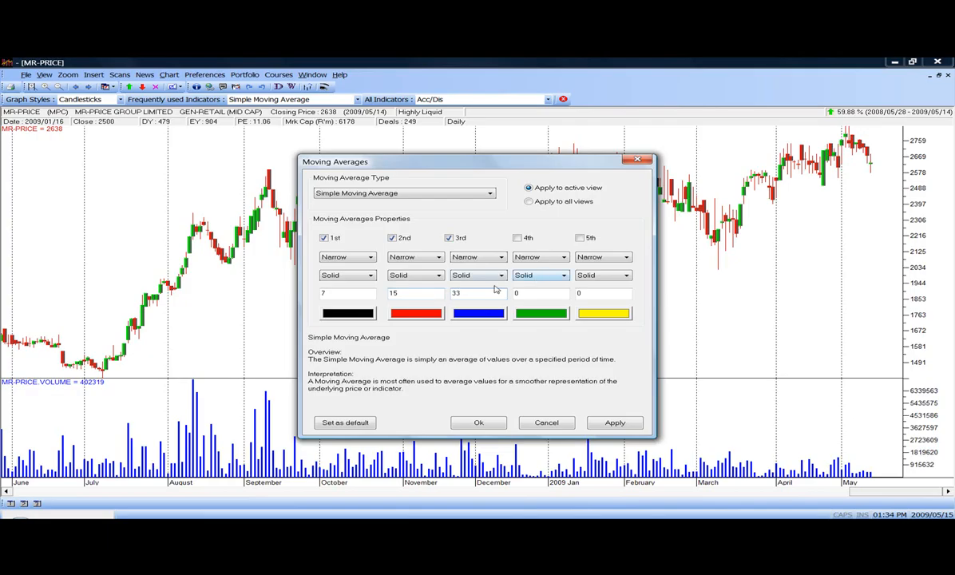
pyautogui.moveTo(355, 293)
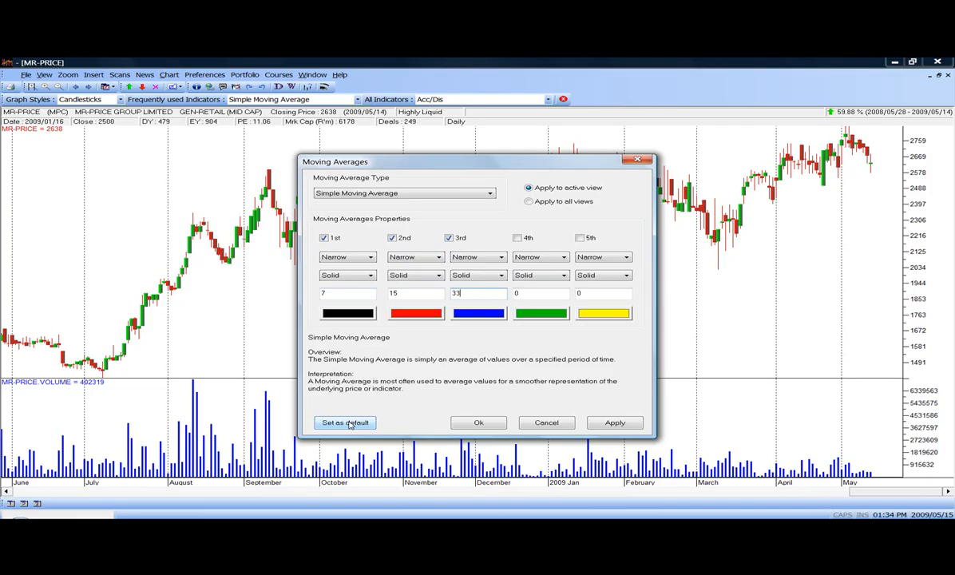
pyautogui.moveTo(345, 304)
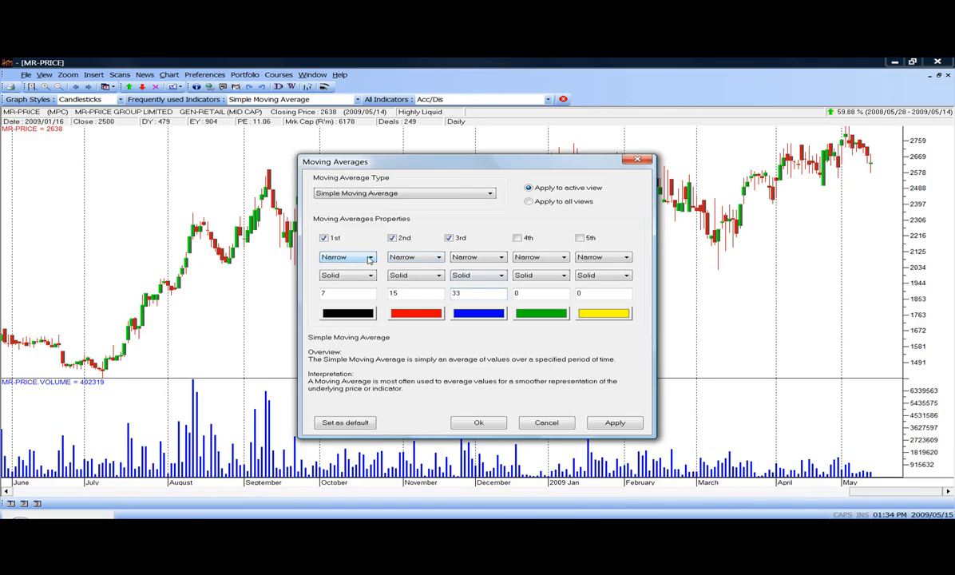
# - Draw the 7-period average with a Wide line and apply the averages to the chart
pyautogui.click(369, 256)
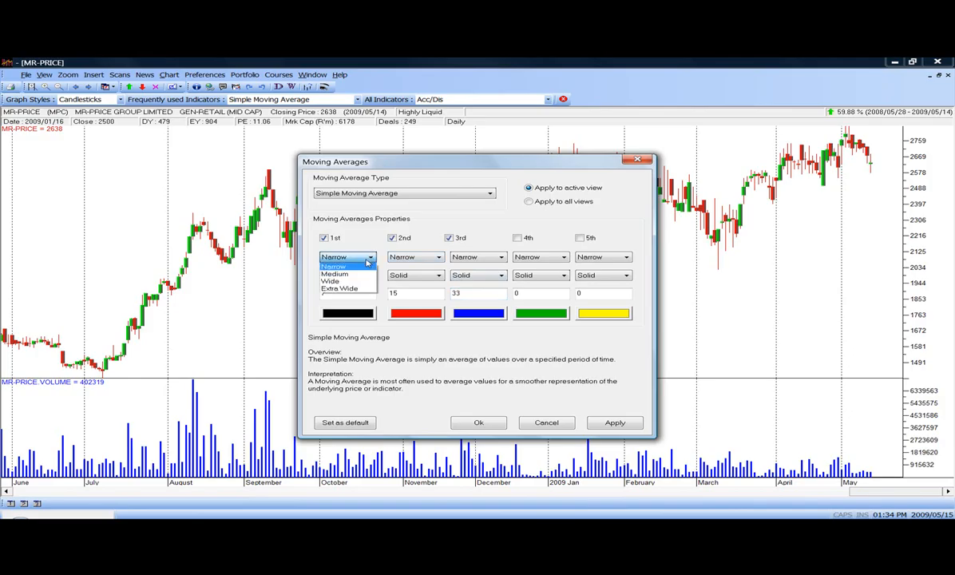
pyautogui.moveTo(334, 281)
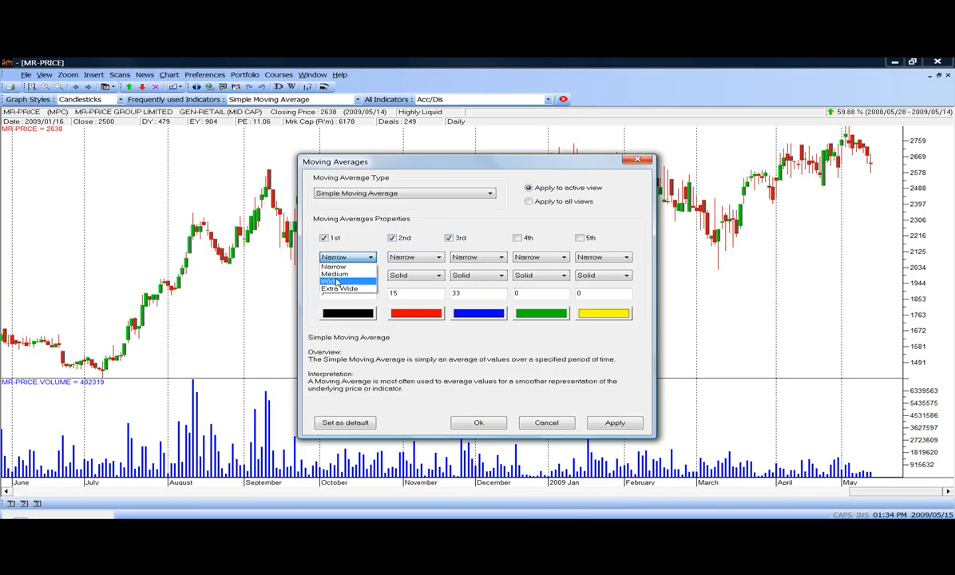
pyautogui.click(329, 282)
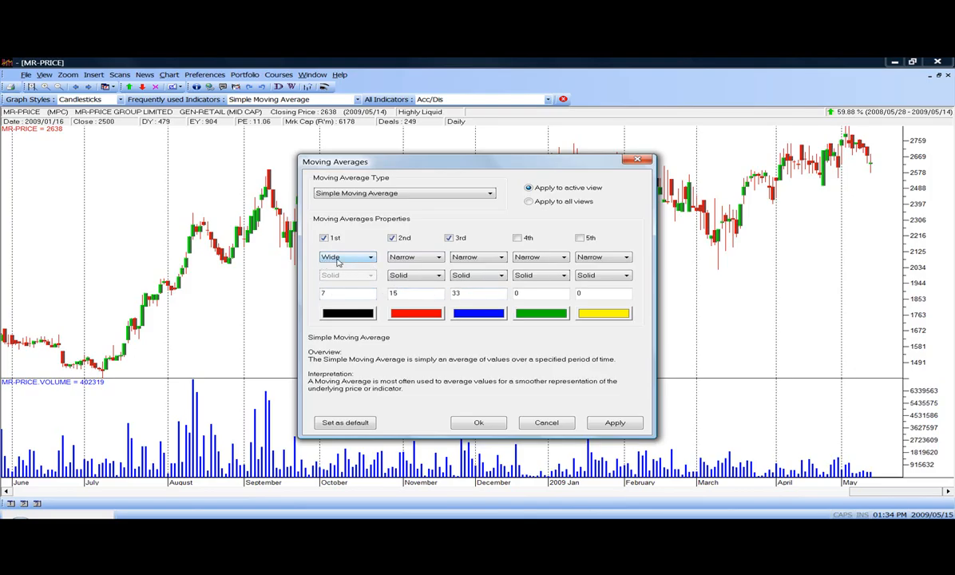
pyautogui.moveTo(547, 408)
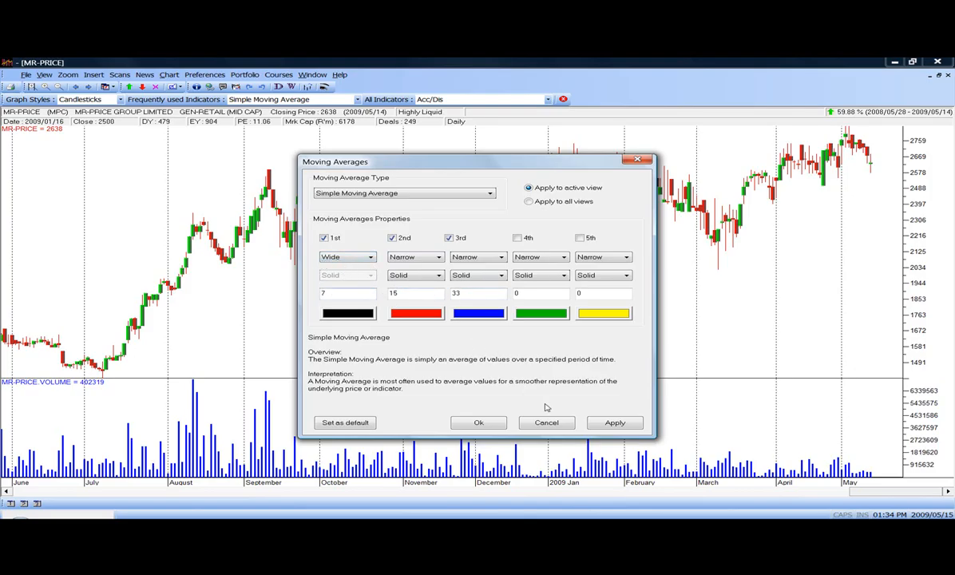
pyautogui.click(478, 423)
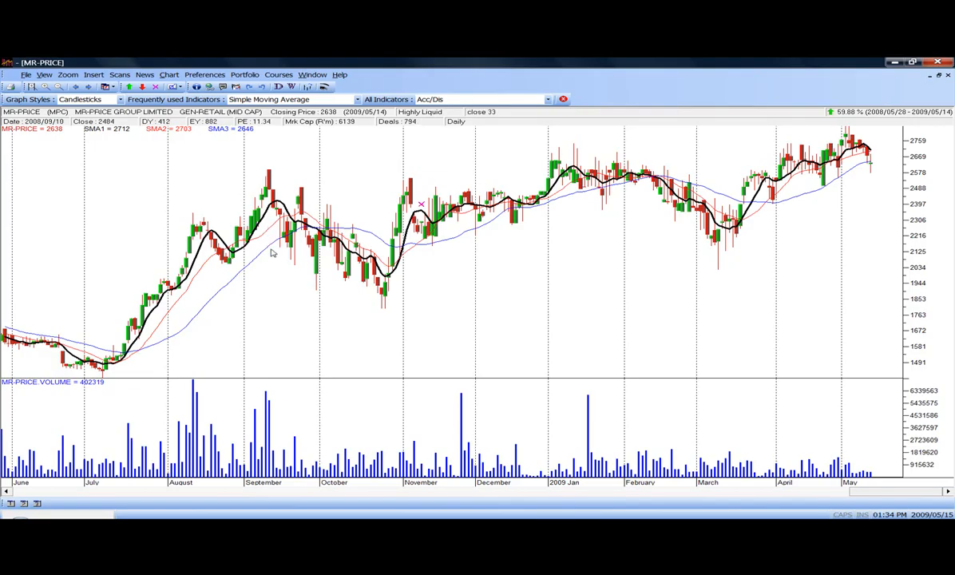
pyautogui.moveTo(321, 250)
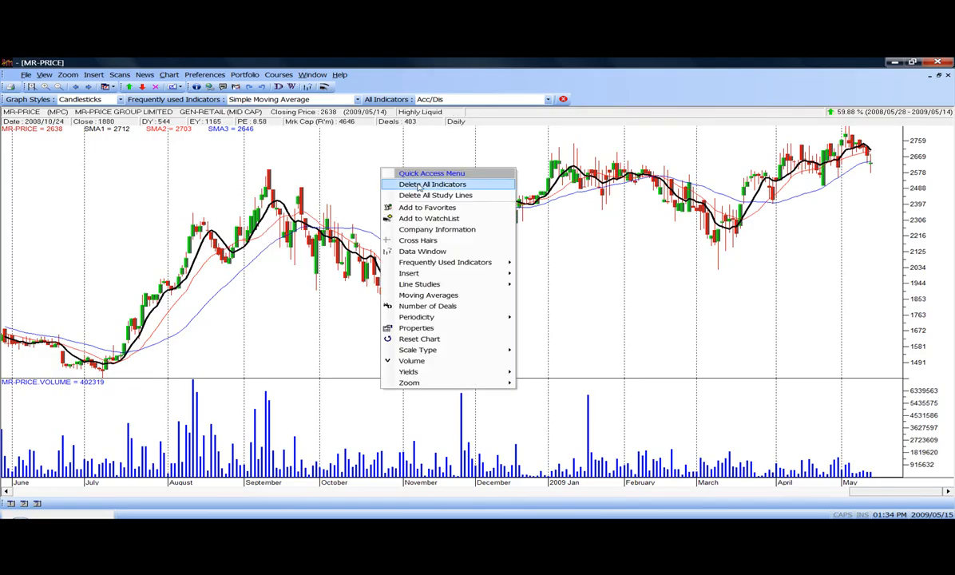
# - Delete all indicators from the chart and bring up the Quick Access Menu
pyautogui.click(432, 184)
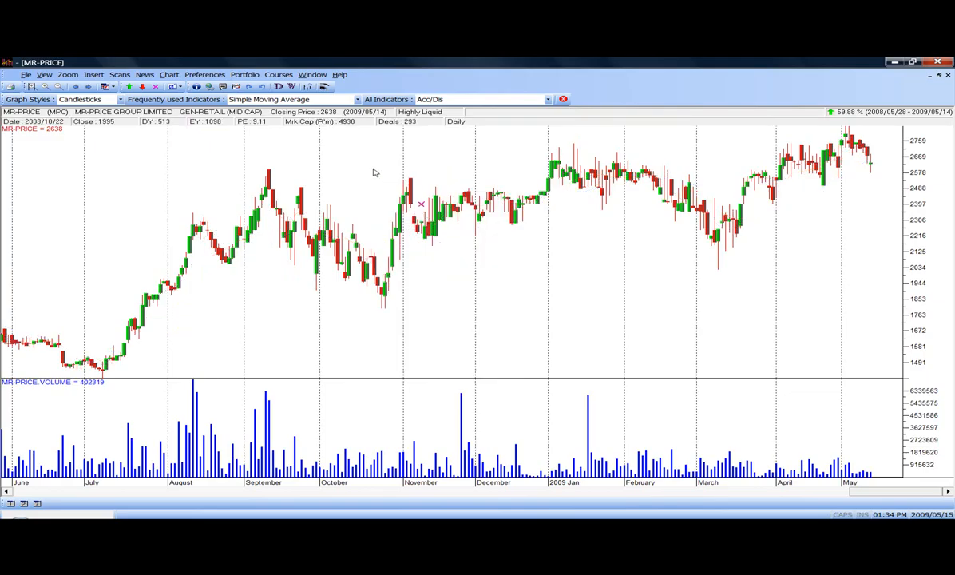
pyautogui.rightClick(375, 173)
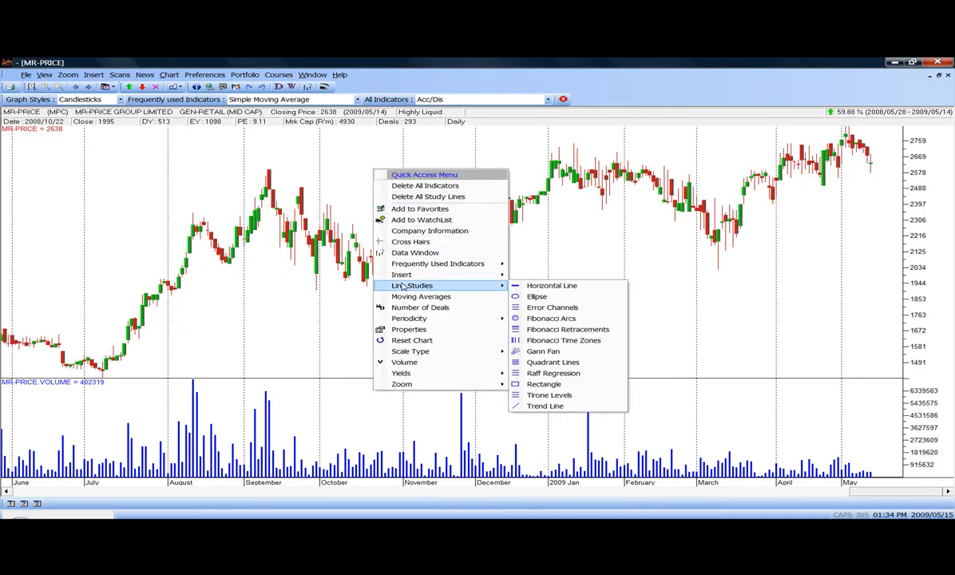
pyautogui.moveTo(421, 296)
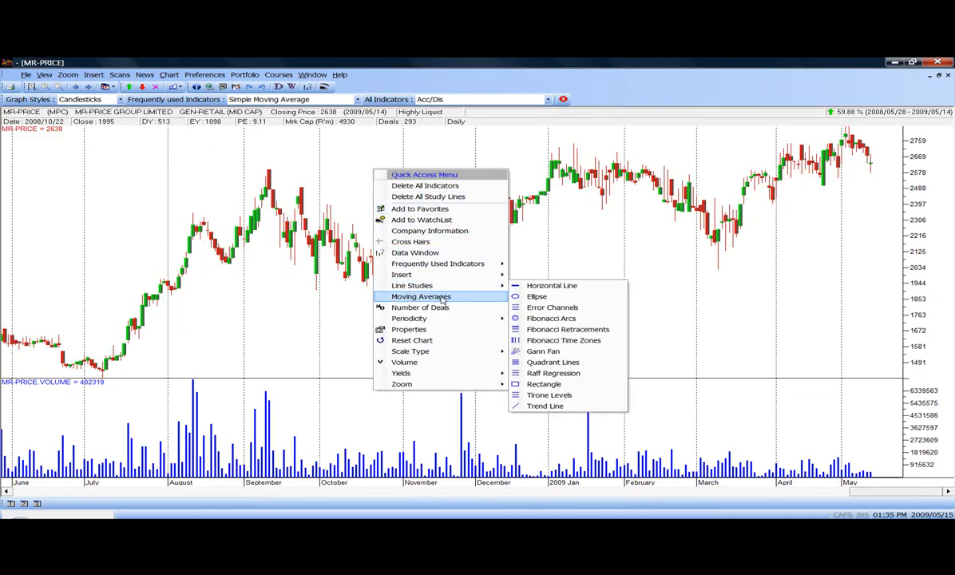
# - Reopen Moving Averages and show the first average's line style choices, Solid and Dot
pyautogui.click(421, 296)
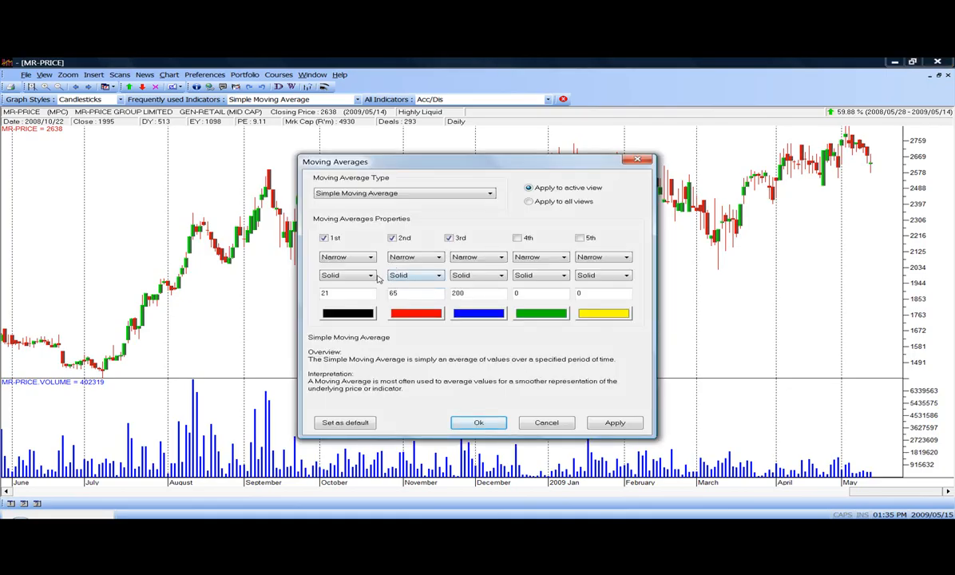
pyautogui.click(370, 275)
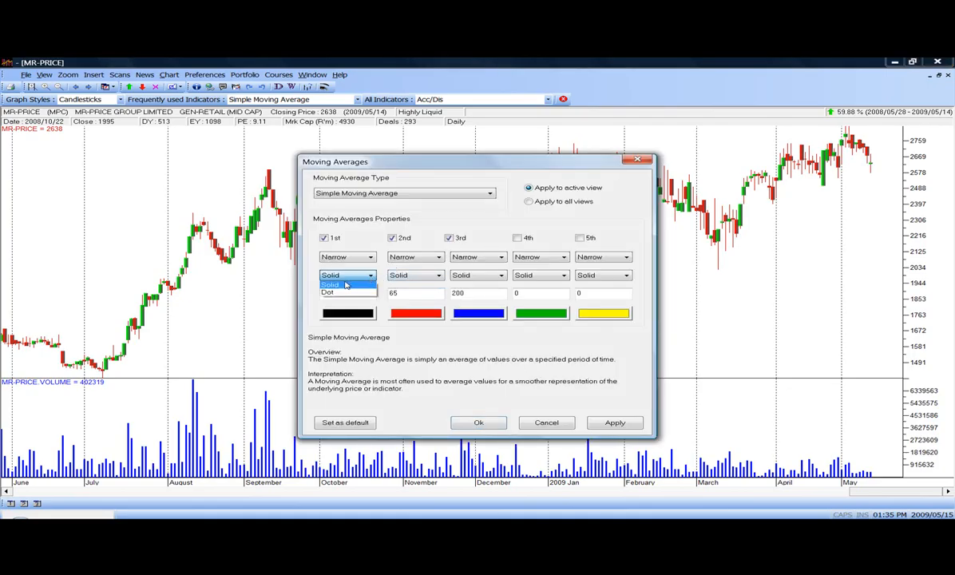
pyautogui.moveTo(345, 285)
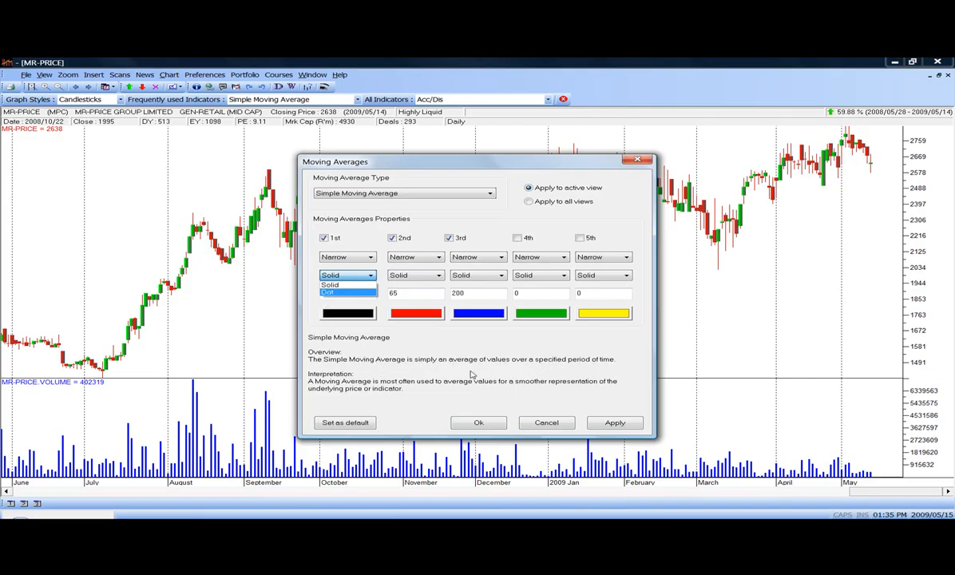
pyautogui.moveTo(391, 342)
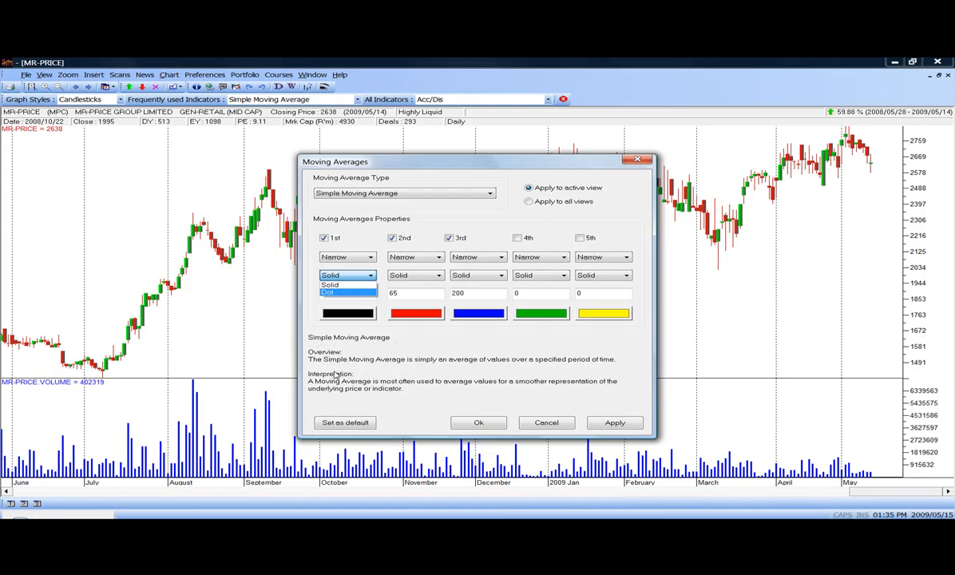
pyautogui.moveTo(498, 389)
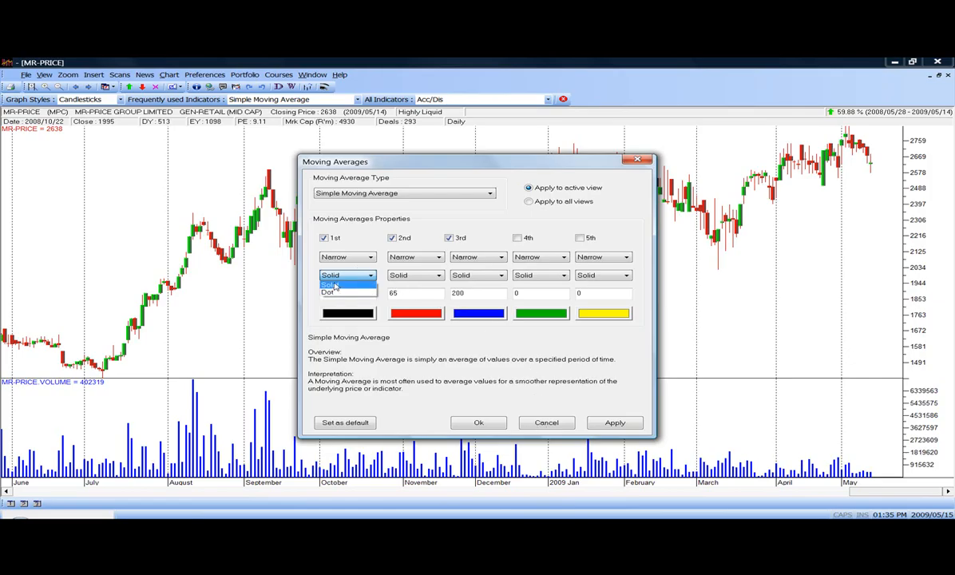
pyautogui.moveTo(414, 296)
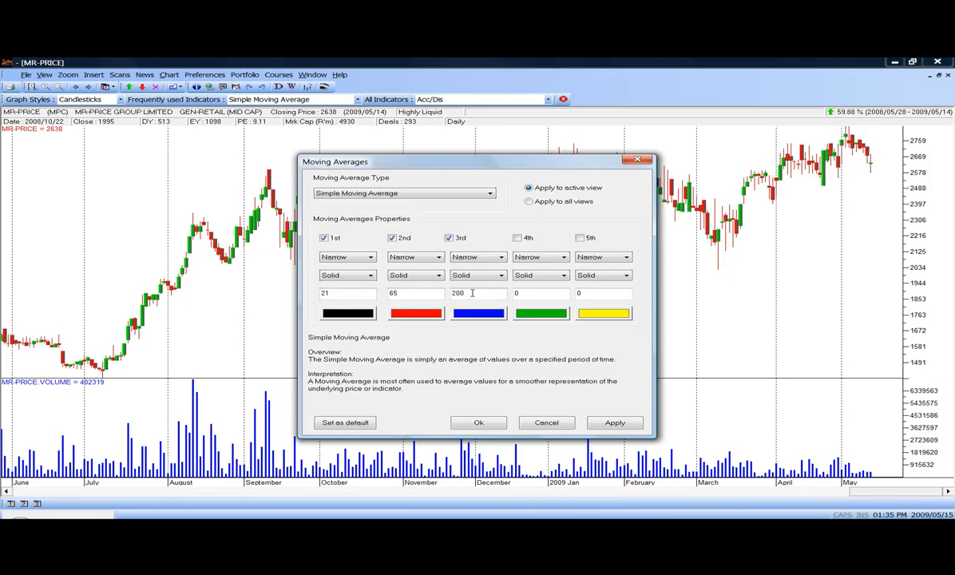
pyautogui.moveTo(455, 338)
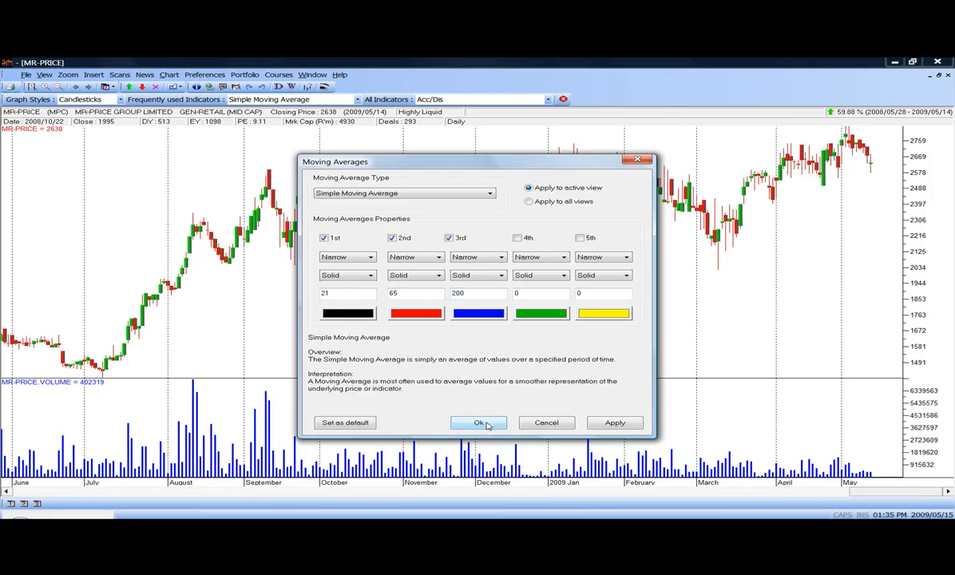
pyautogui.moveTo(562, 233)
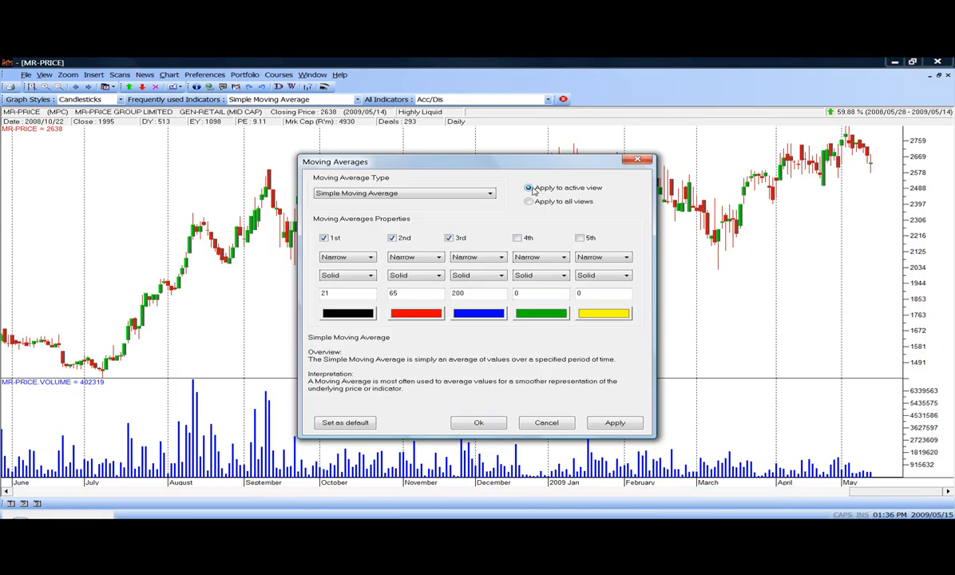
pyautogui.moveTo(676, 220)
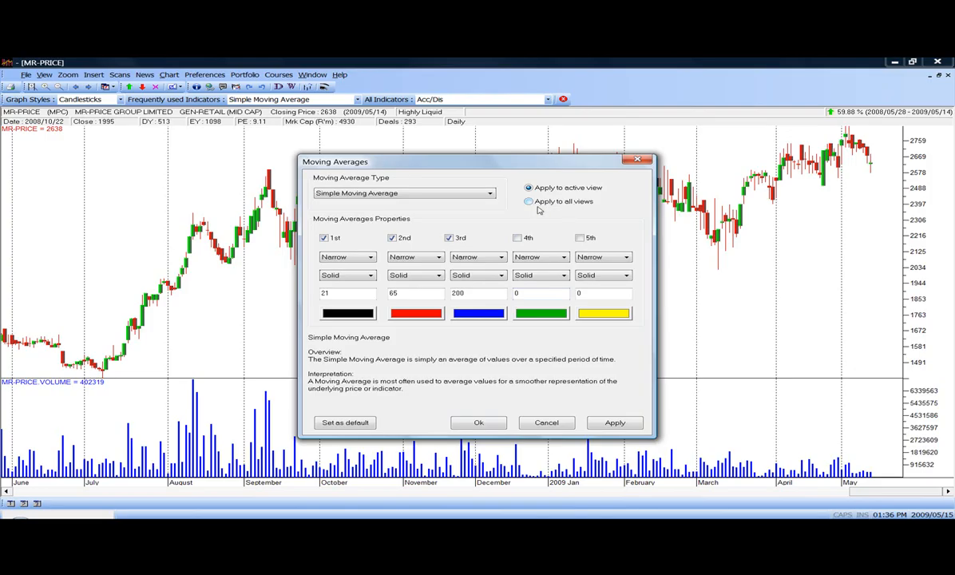
pyautogui.moveTo(477, 337)
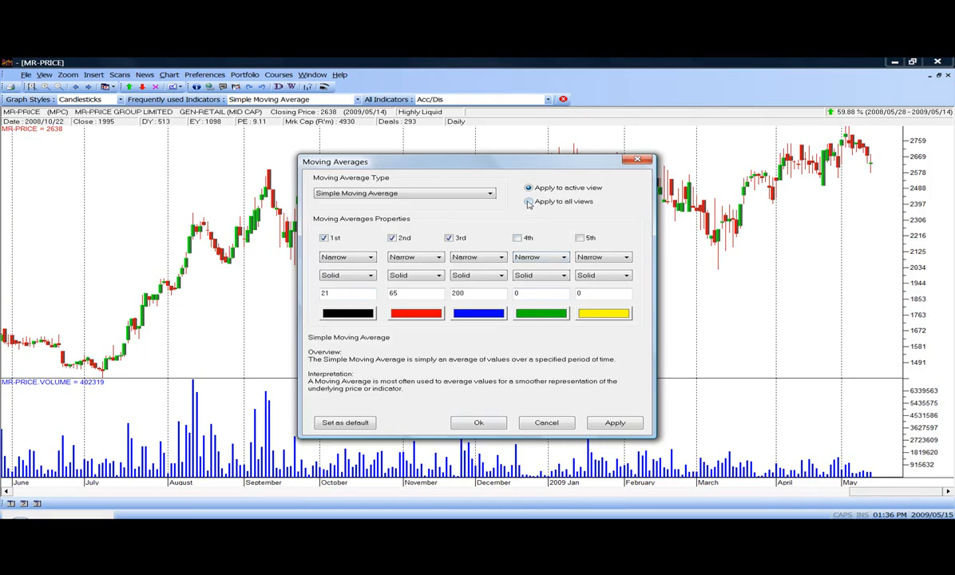
# - Toggle Apply to all views, return to Apply to active view, and cancel the dialog
pyautogui.click(528, 201)
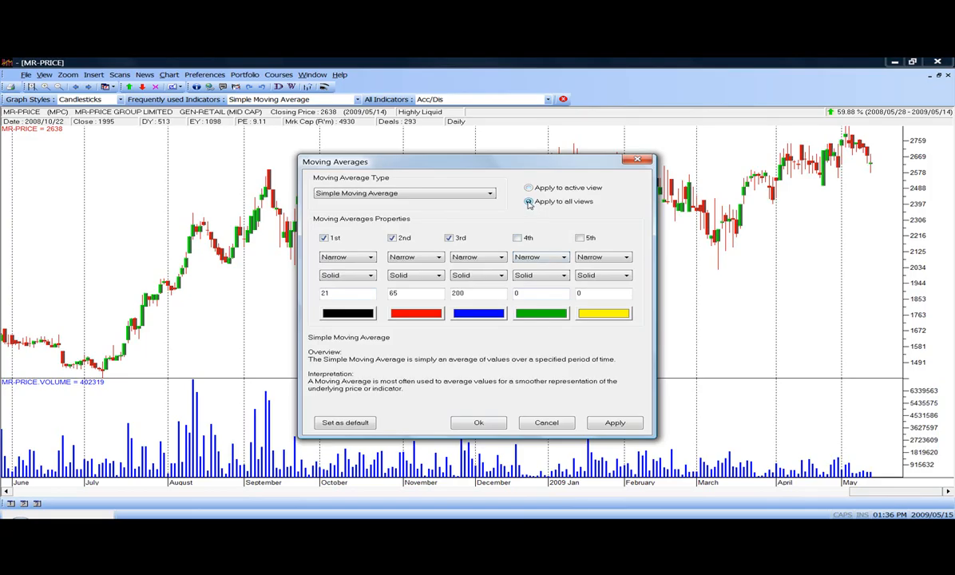
pyautogui.click(527, 187)
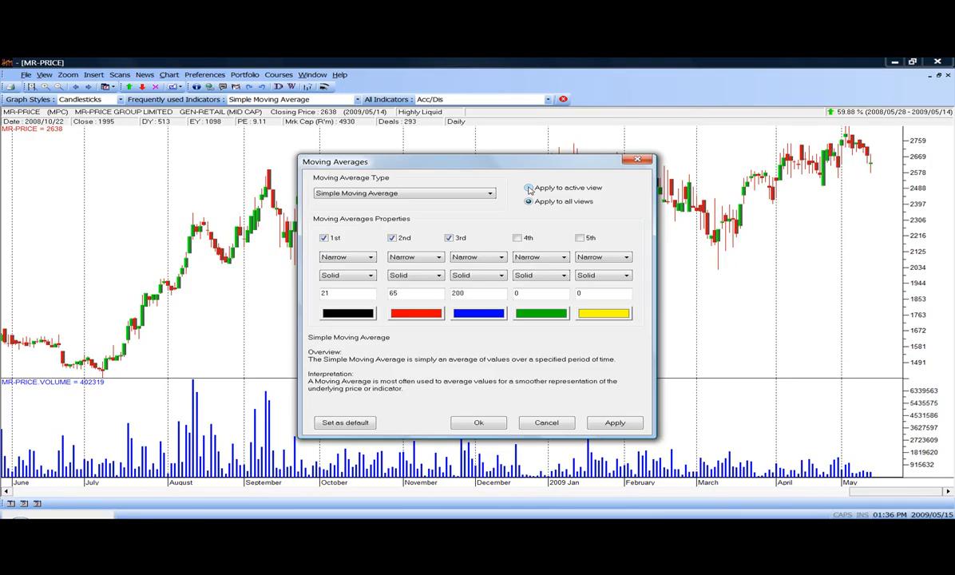
pyautogui.click(528, 187)
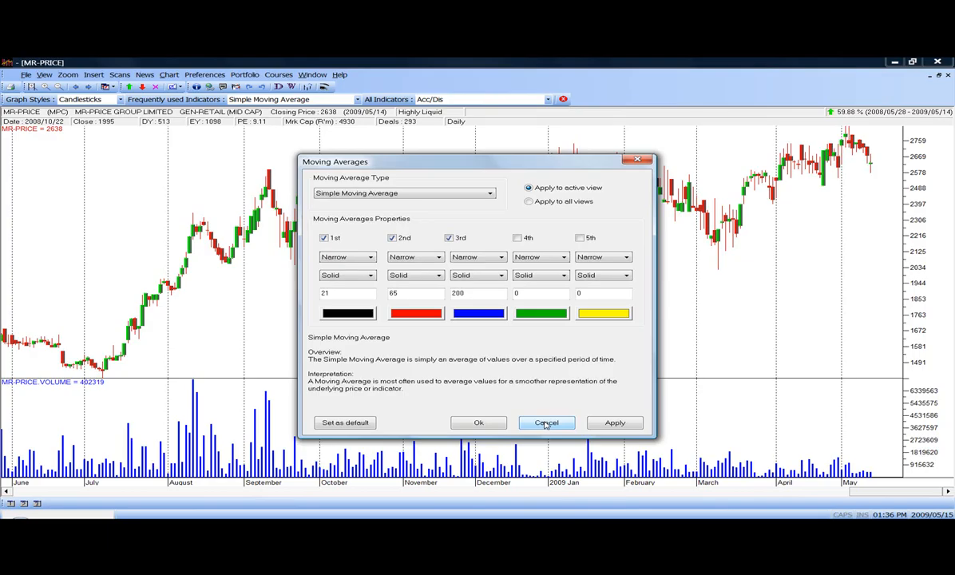
pyautogui.click(546, 422)
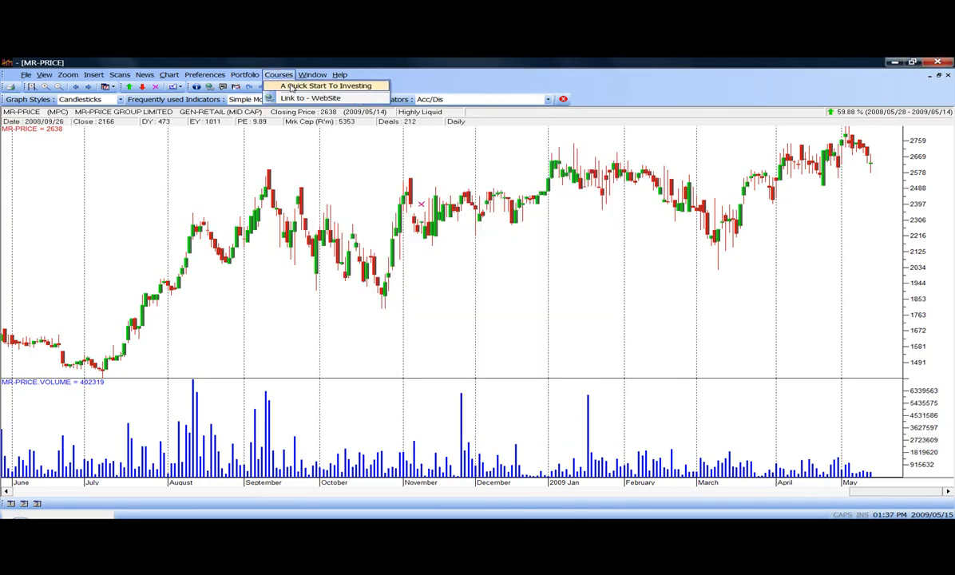
pyautogui.moveTo(336, 154)
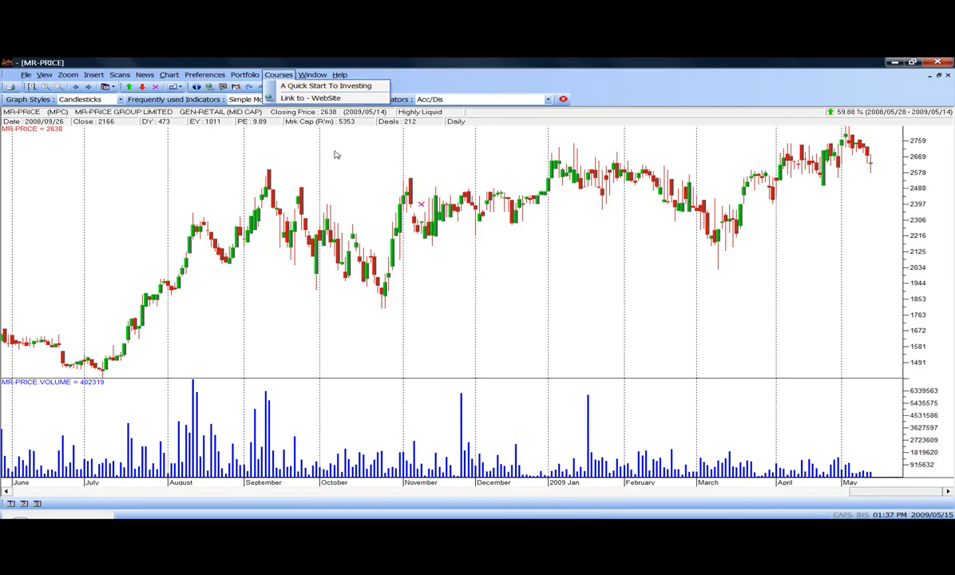
pyautogui.moveTo(353, 201)
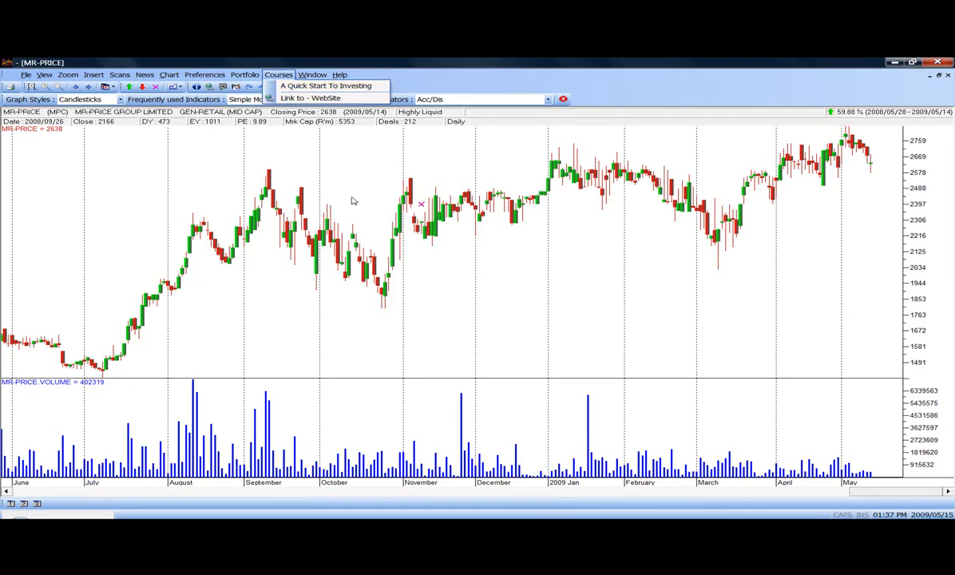
pyautogui.moveTo(423, 205)
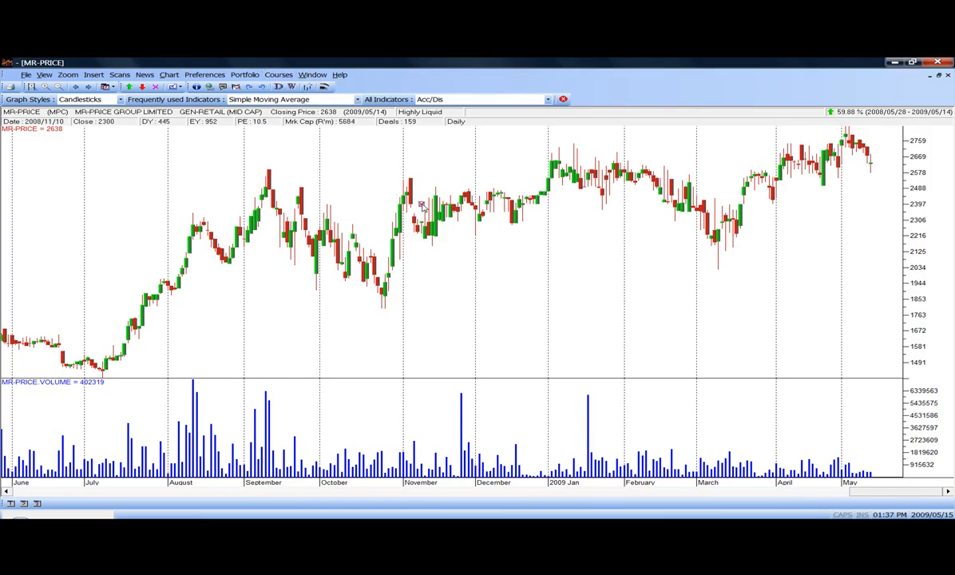
pyautogui.moveTo(424, 206)
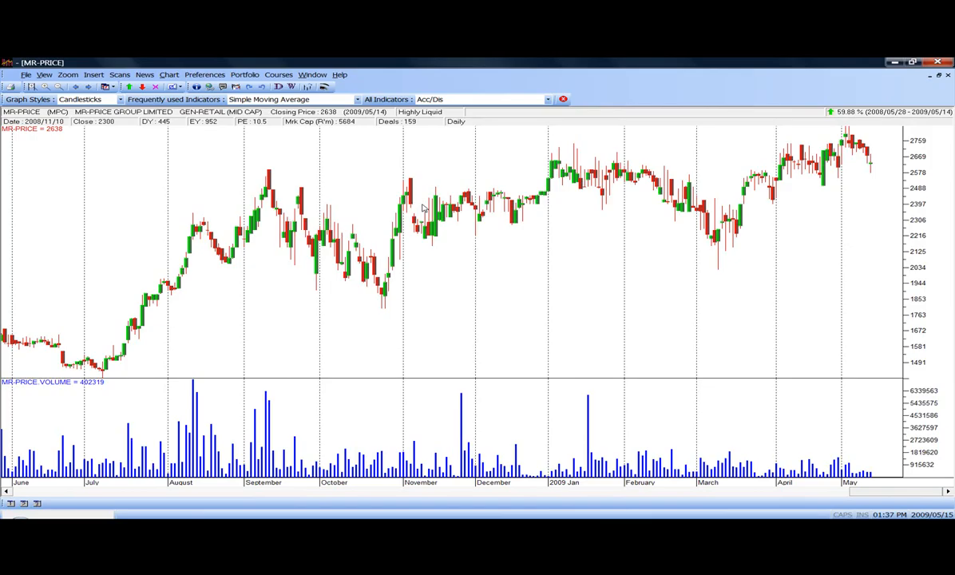
pyautogui.moveTo(482, 242)
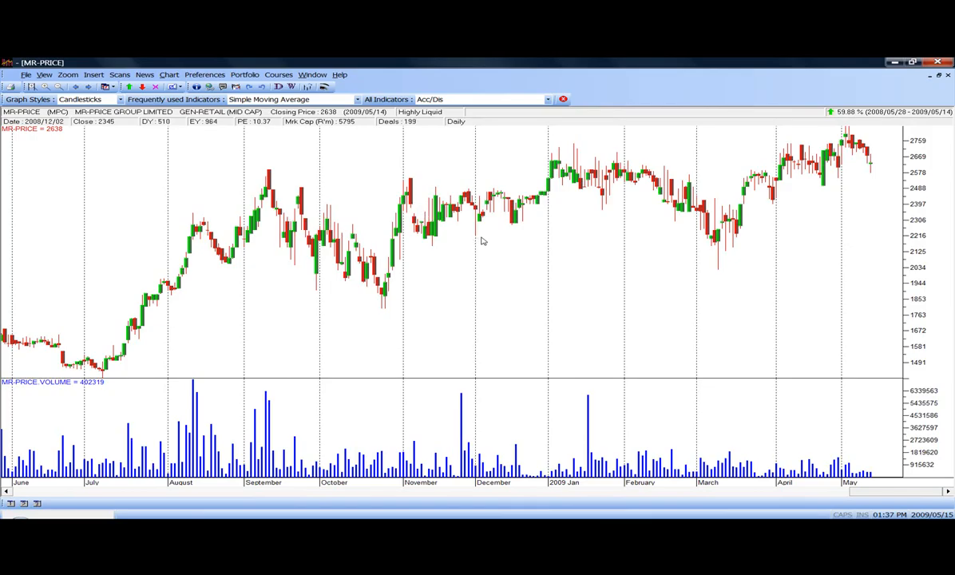